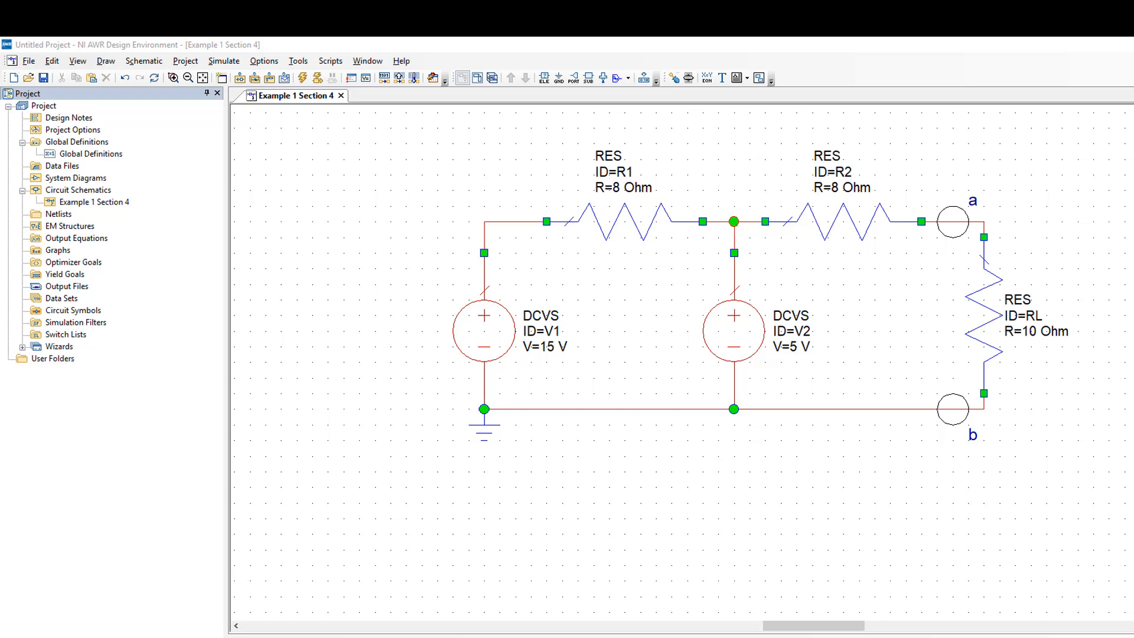
mouse_move(939, 399)
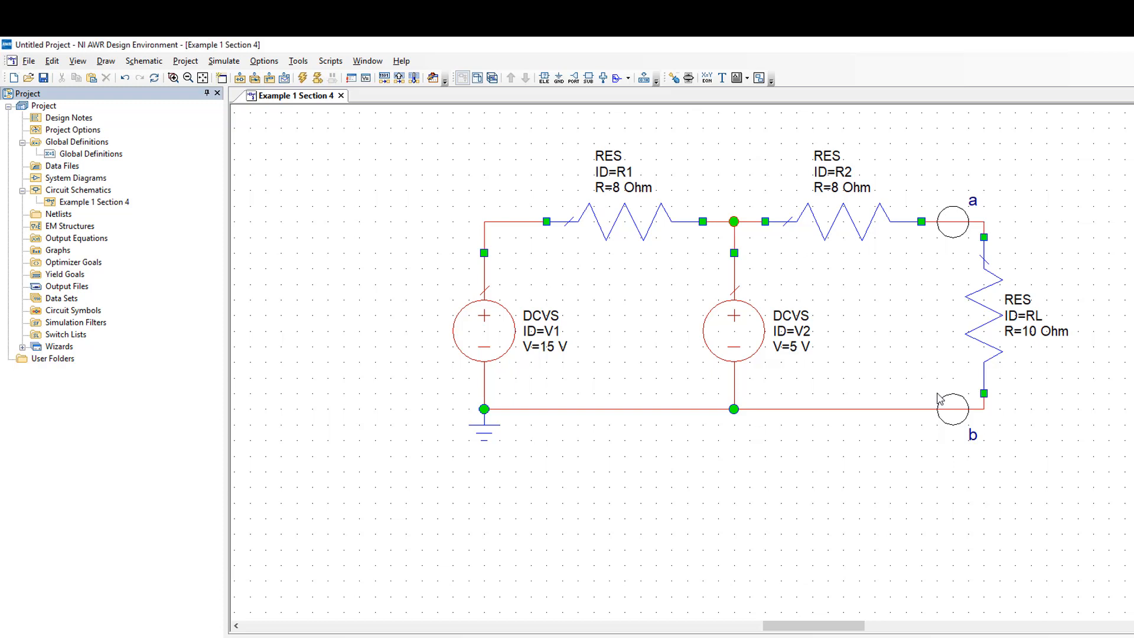
mouse_move(884, 465)
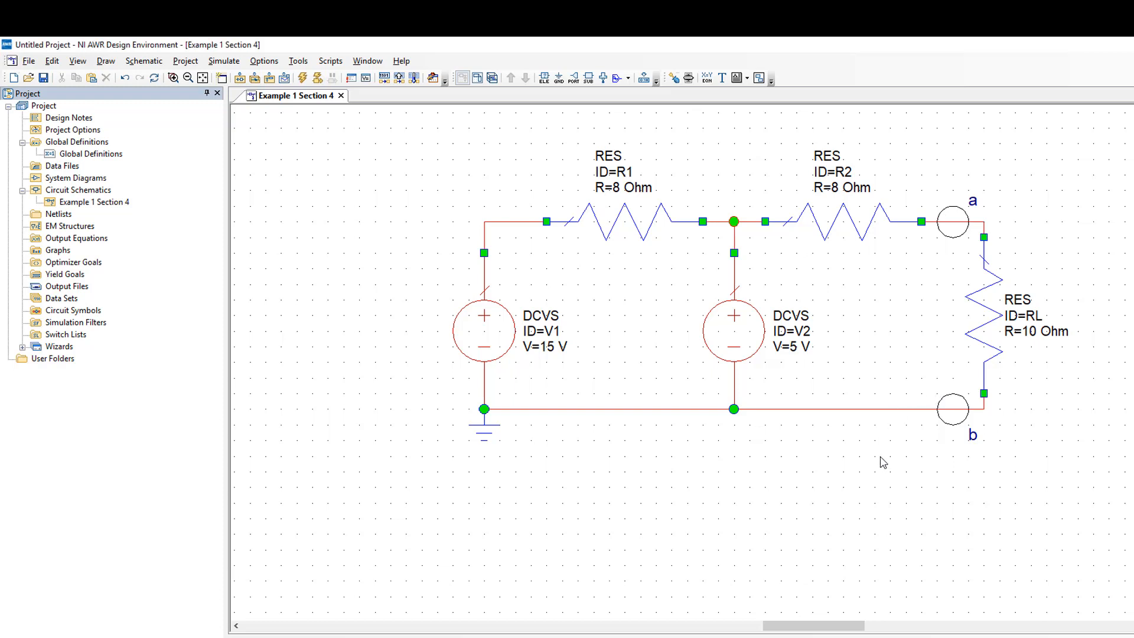
mouse_move(729, 232)
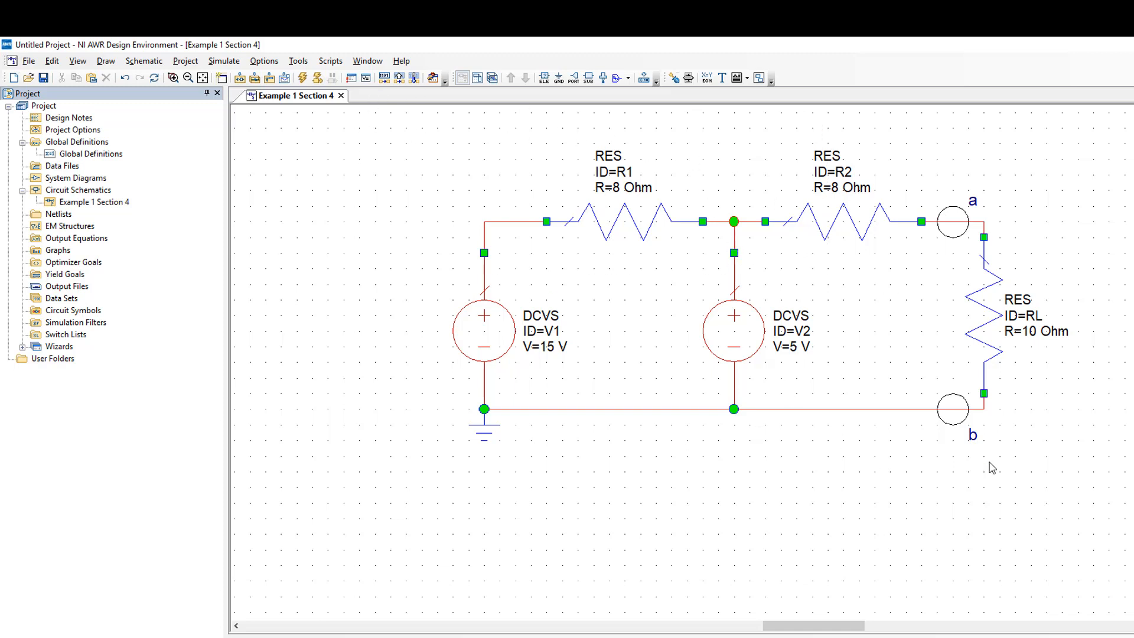
Disable load resistor RL1 via Toggle Enable, leaving terminals a–b open.
scroll("down", 3)
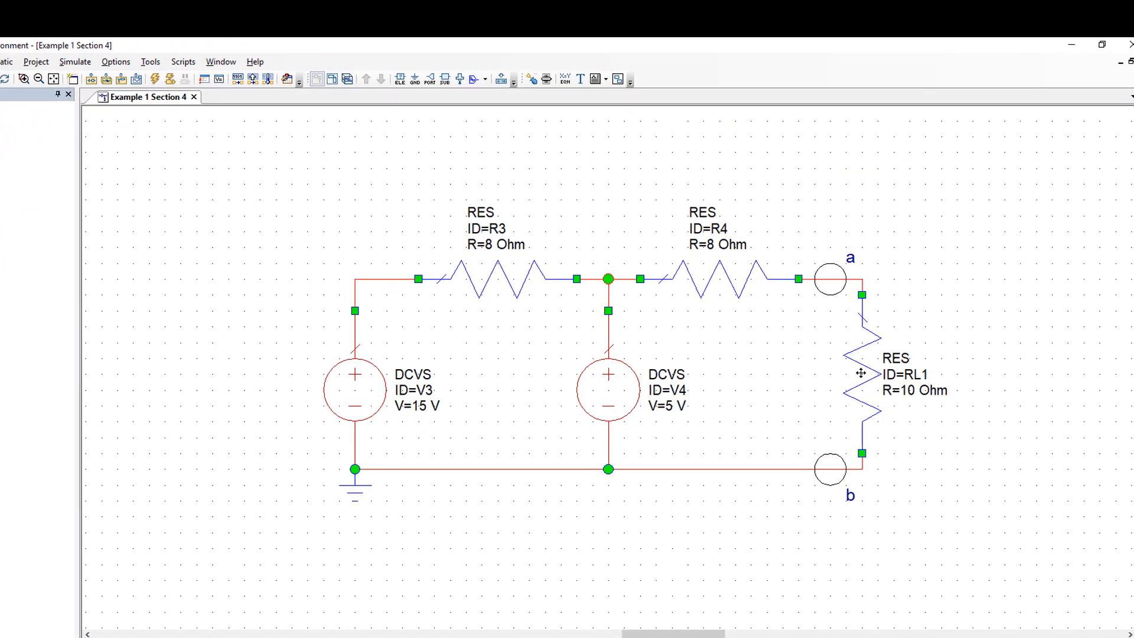
mouse_move(864, 375)
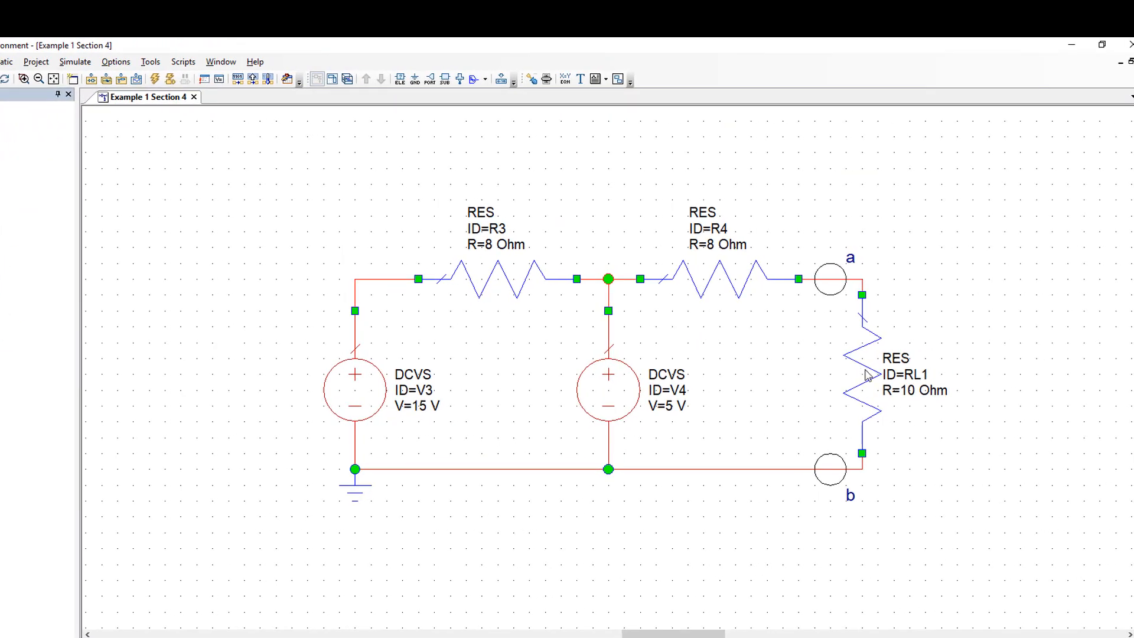
right_click(868, 372)
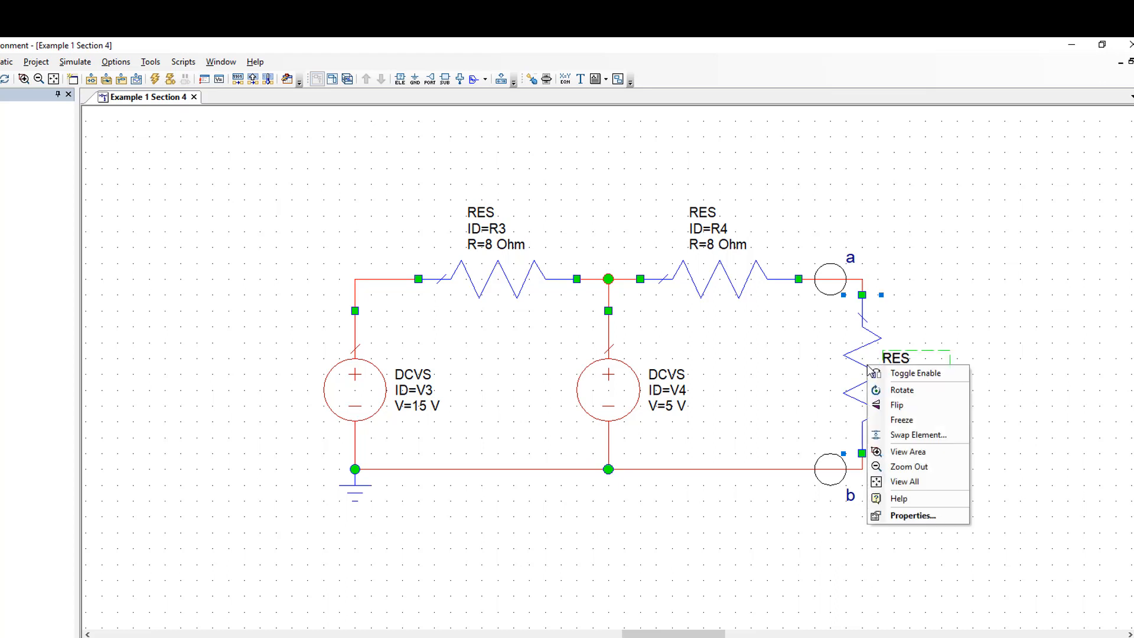
left_click(914, 372)
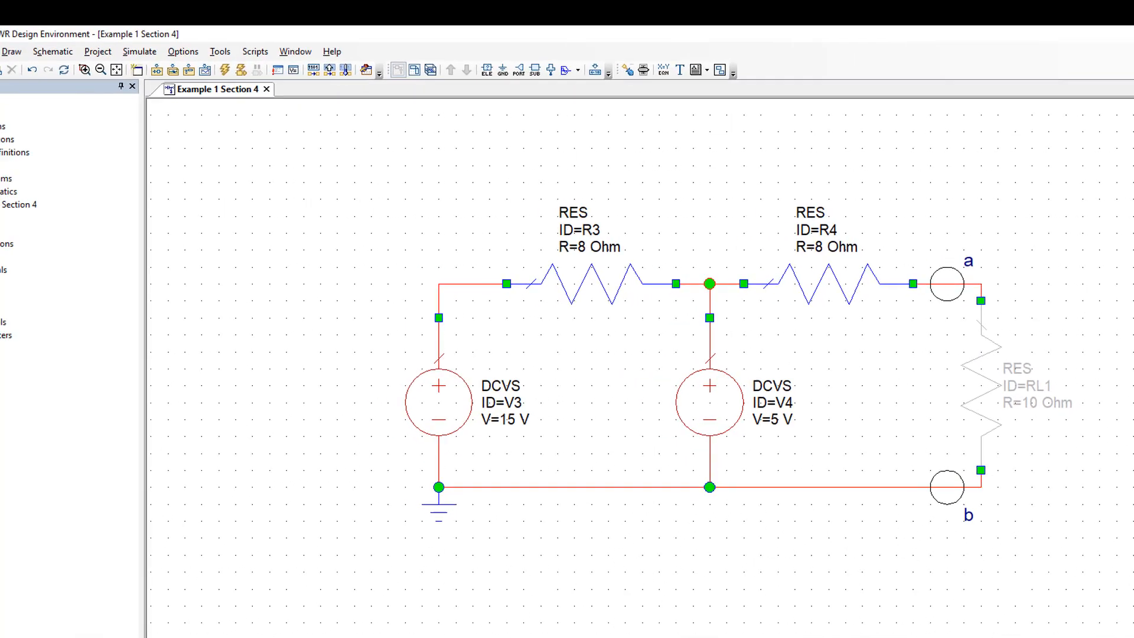
Add a DCVA_N node-voltage annotation to the Example 1 Section 4 schematic.
right_click(117, 203)
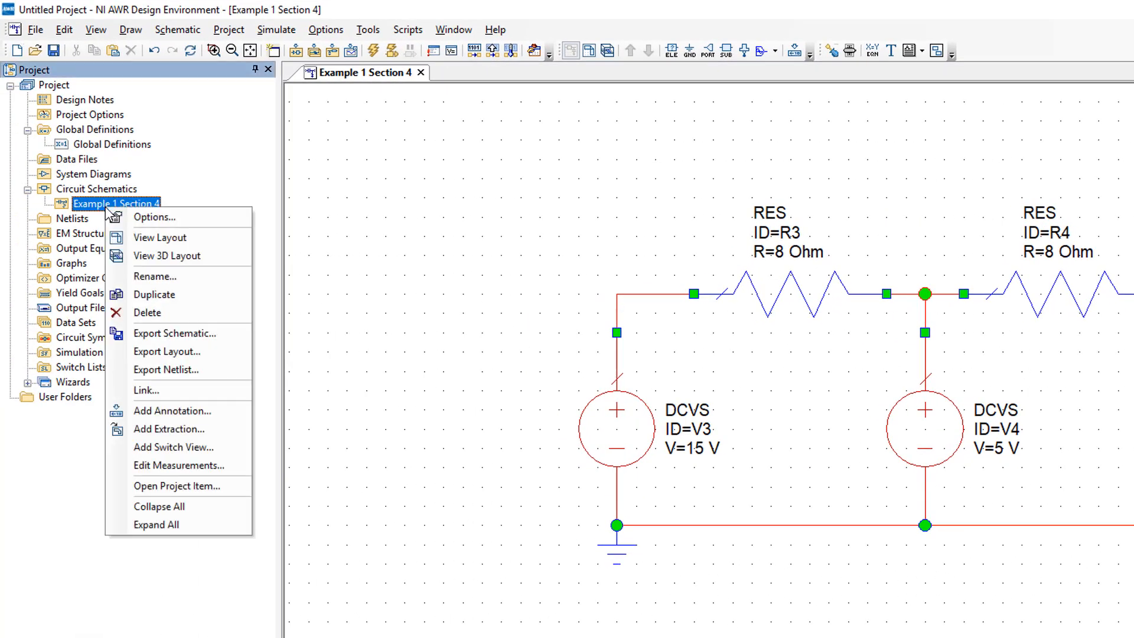
mouse_move(165, 370)
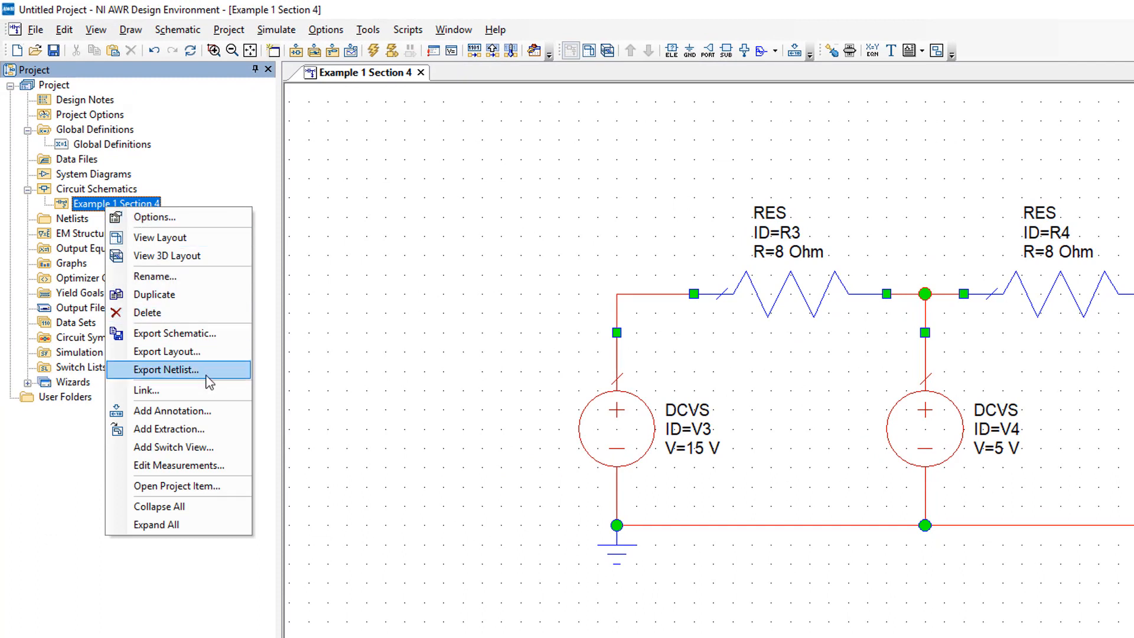
left_click(171, 410)
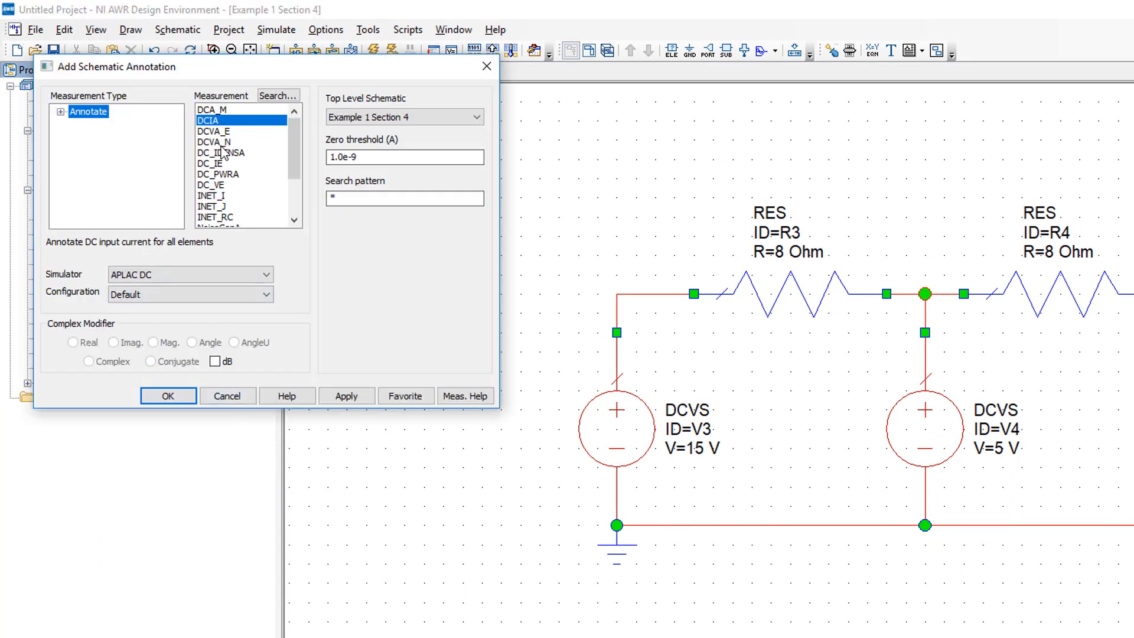
left_click(217, 141)
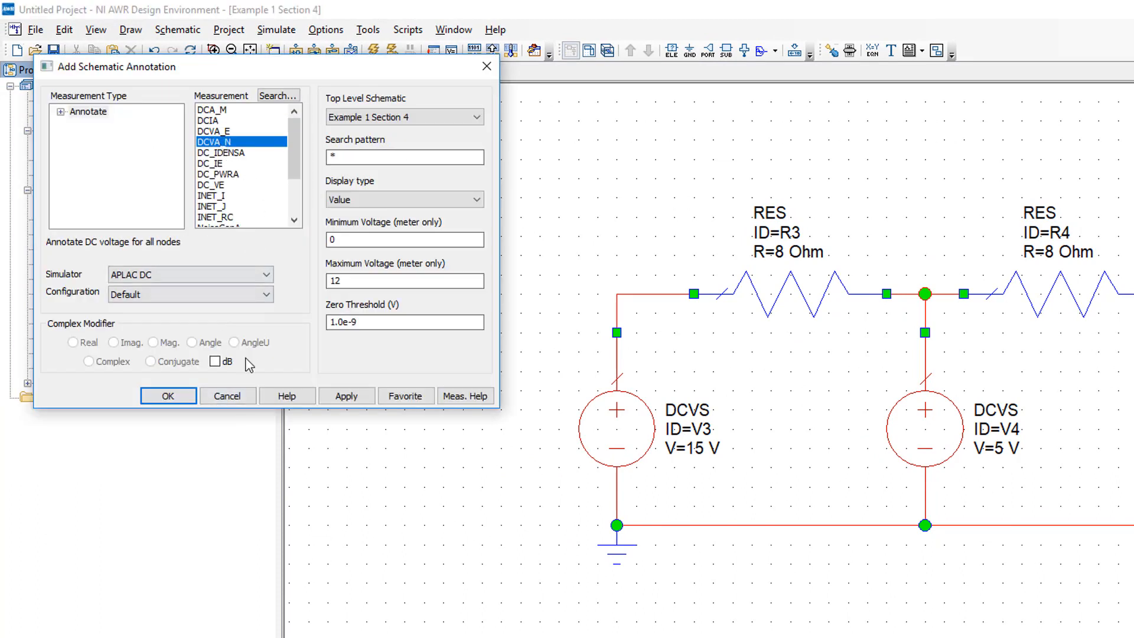
left_click(346, 396)
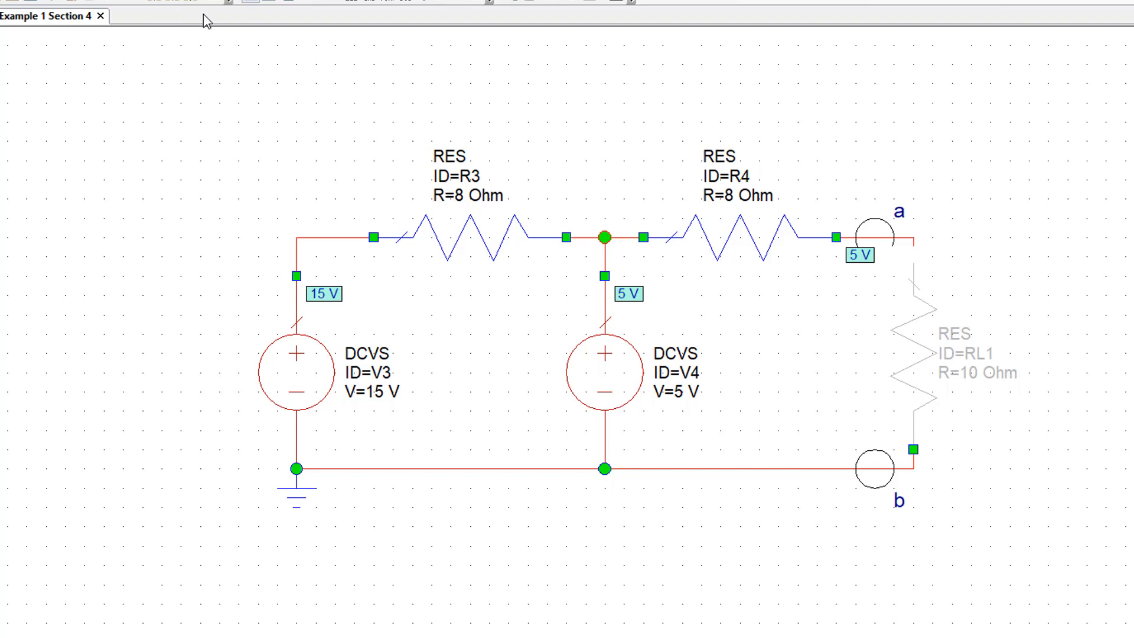
mouse_move(198, 76)
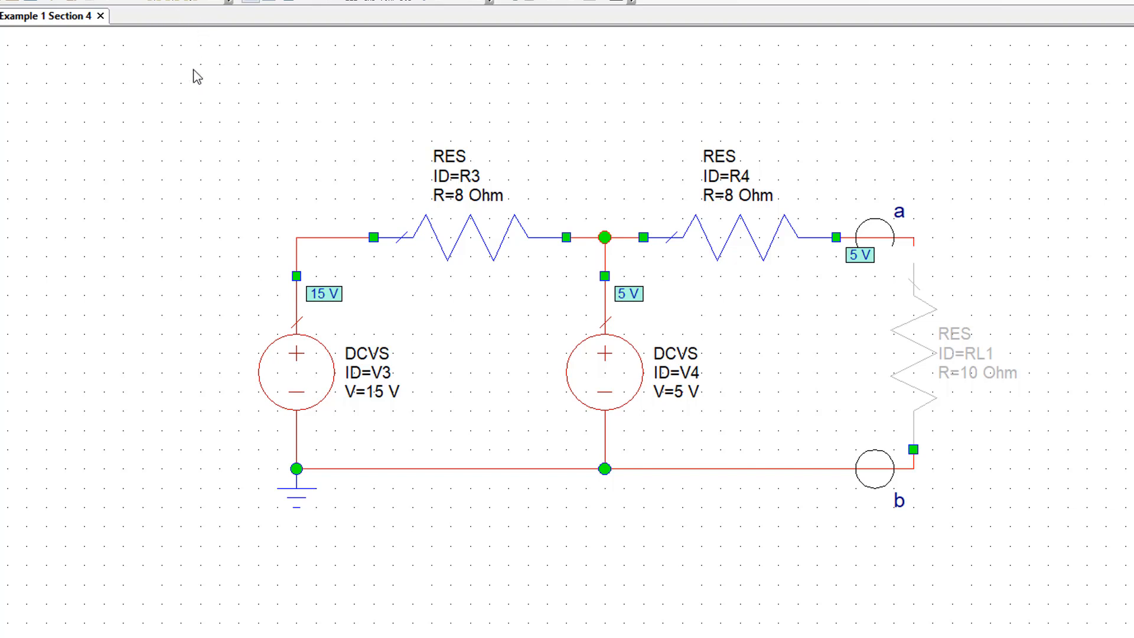
mouse_move(1100, 586)
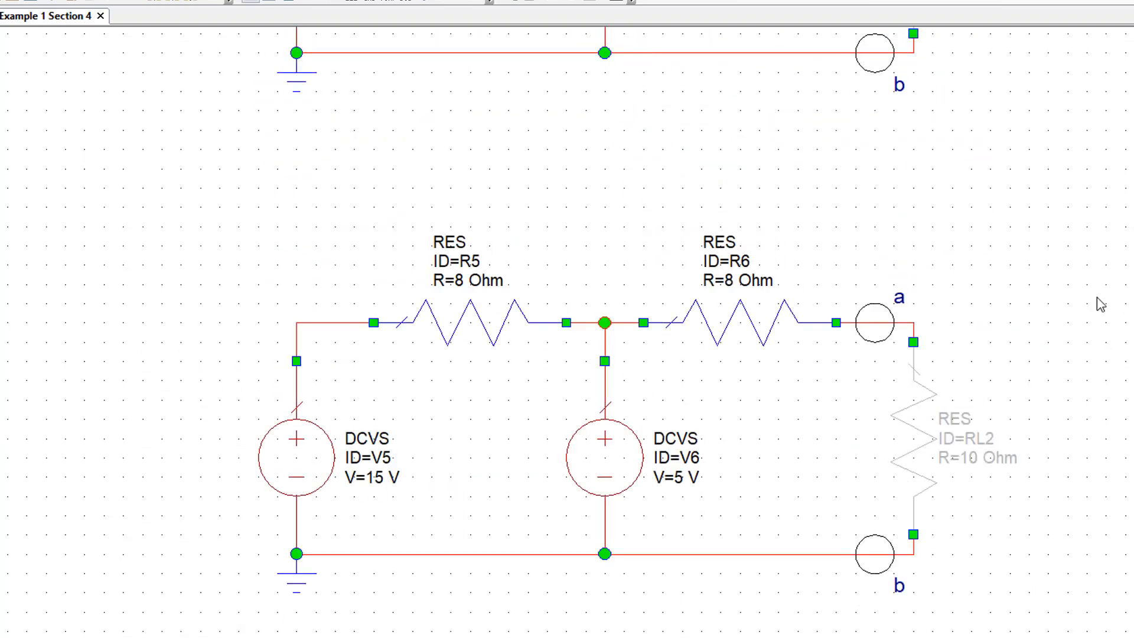
mouse_move(929, 436)
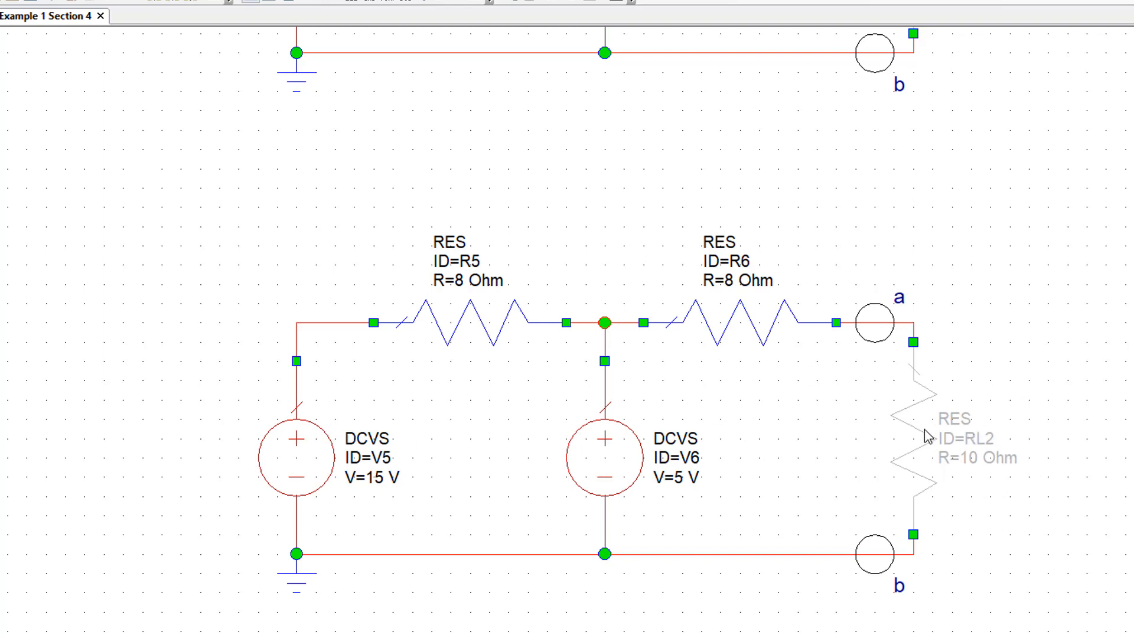
mouse_move(1057, 437)
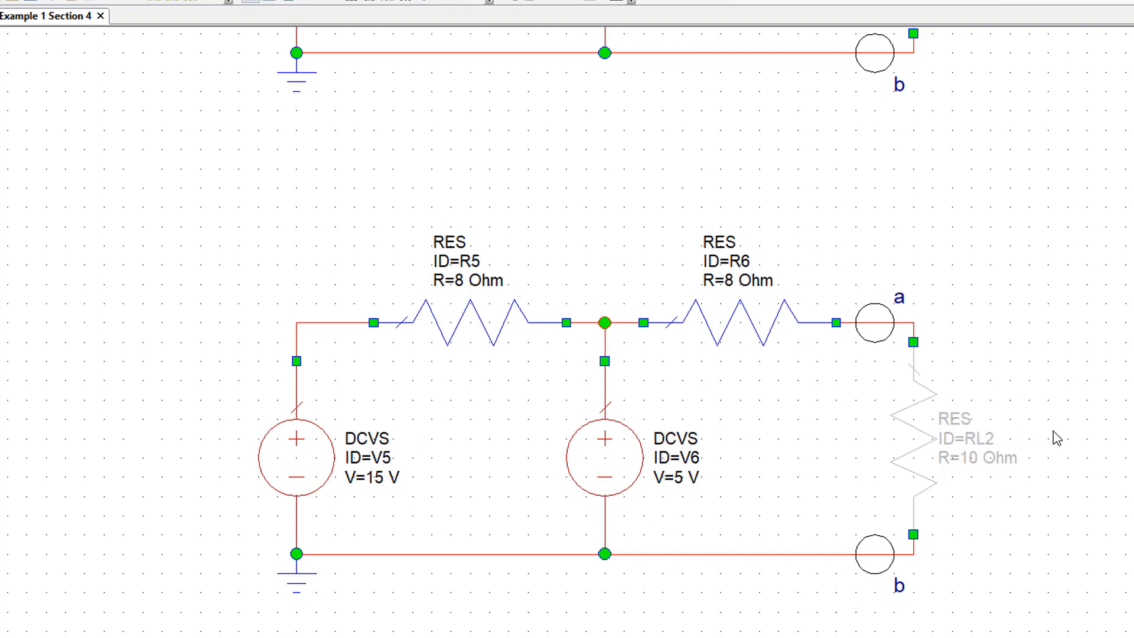
Paste a second copy of the circuit (R5, R6, V5, V6, disabled RL2) below the first.
right_click(908, 417)
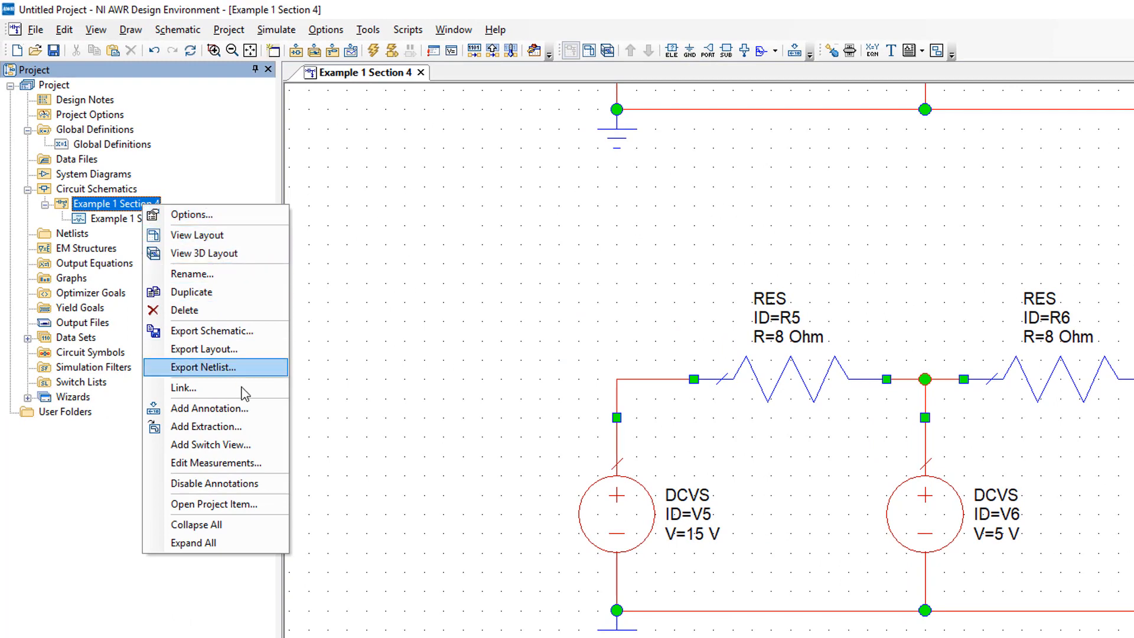
Add a DCIA branch-current annotation showing 1.25e+03 mA through R3, V3, V4 and 0 mA through R4.
left_click(209, 408)
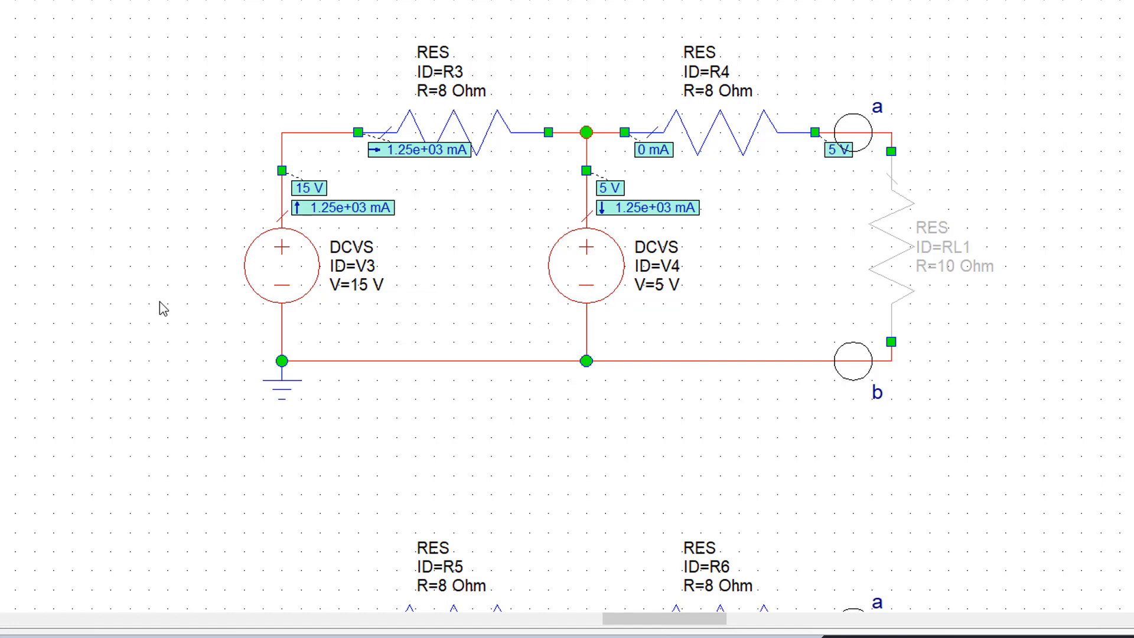
scroll("down", 3)
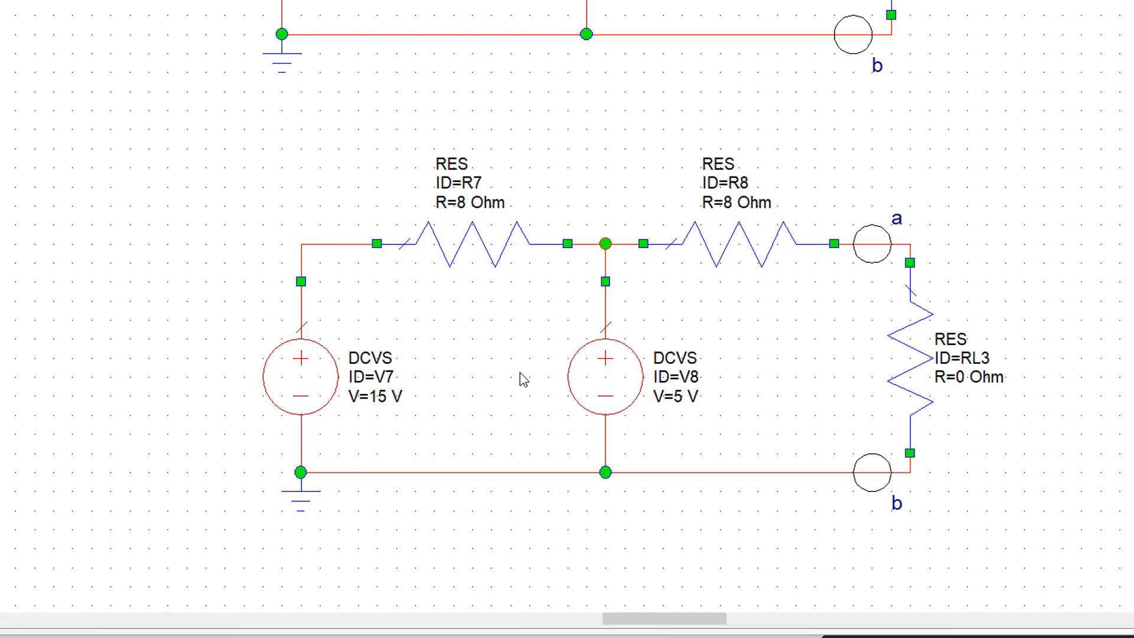
mouse_move(635, 379)
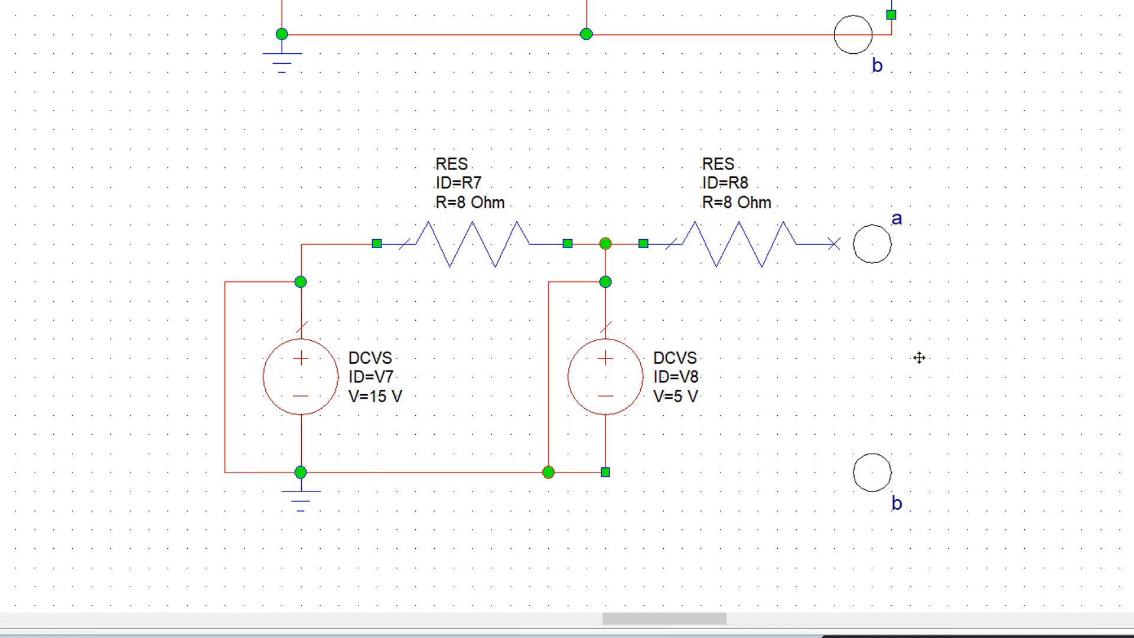
mouse_move(1098, 458)
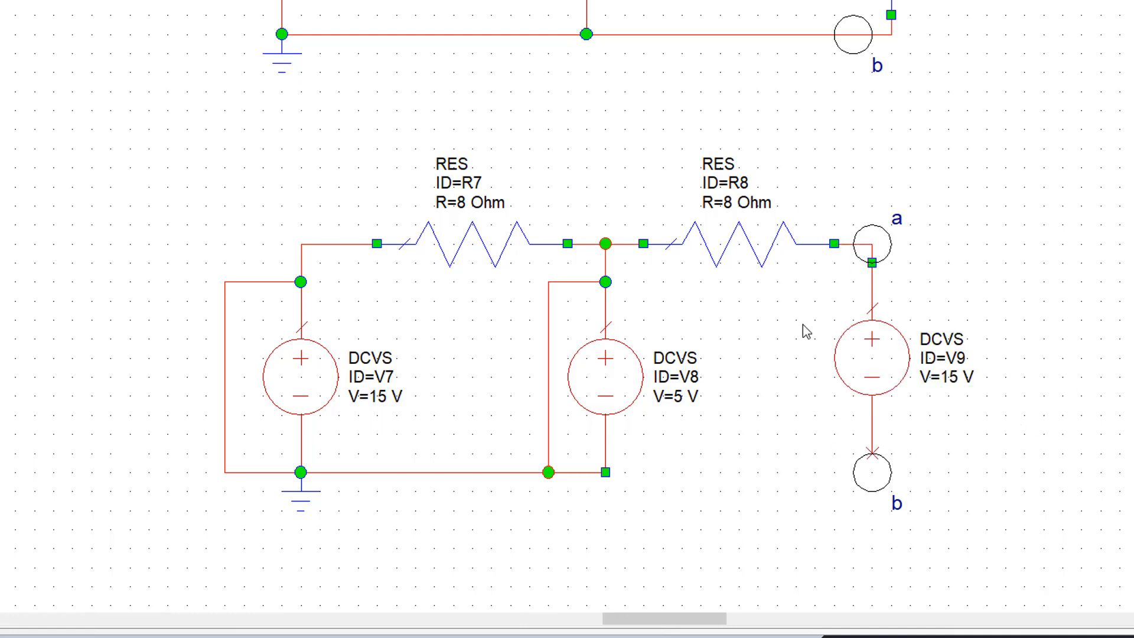
Wire the third copy so V7 and V8 are shorted and a DCVS test source spans a–b.
left_click_drag(604, 472, 871, 472)
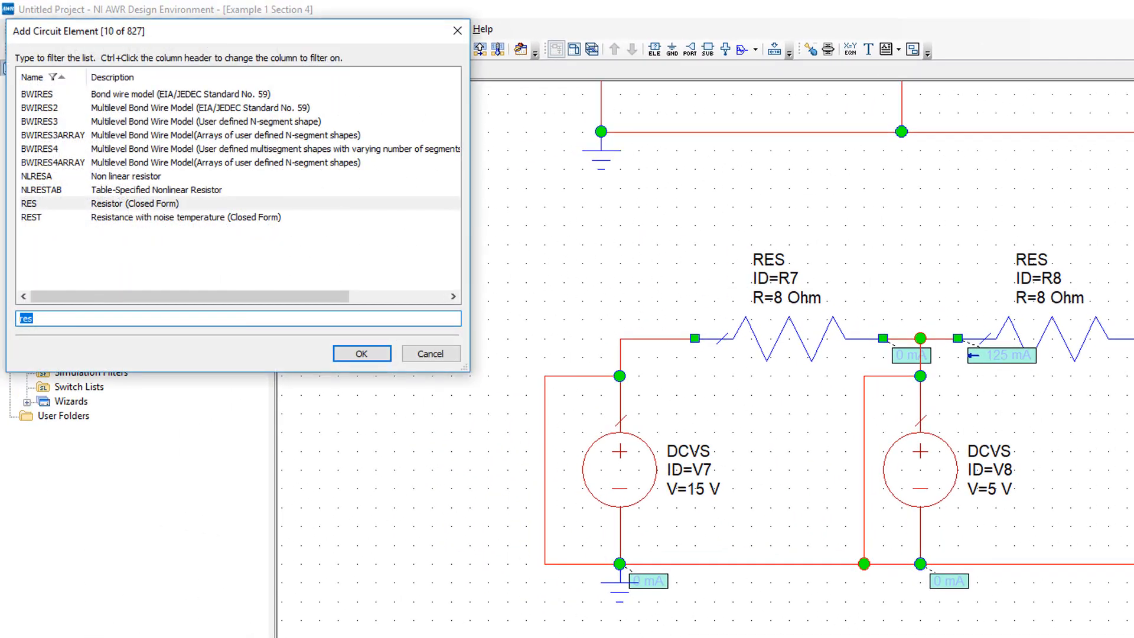
Insert I_METER ammeter AMP1 in series with the test source renamed Vt at 1 V.
type("i_me")
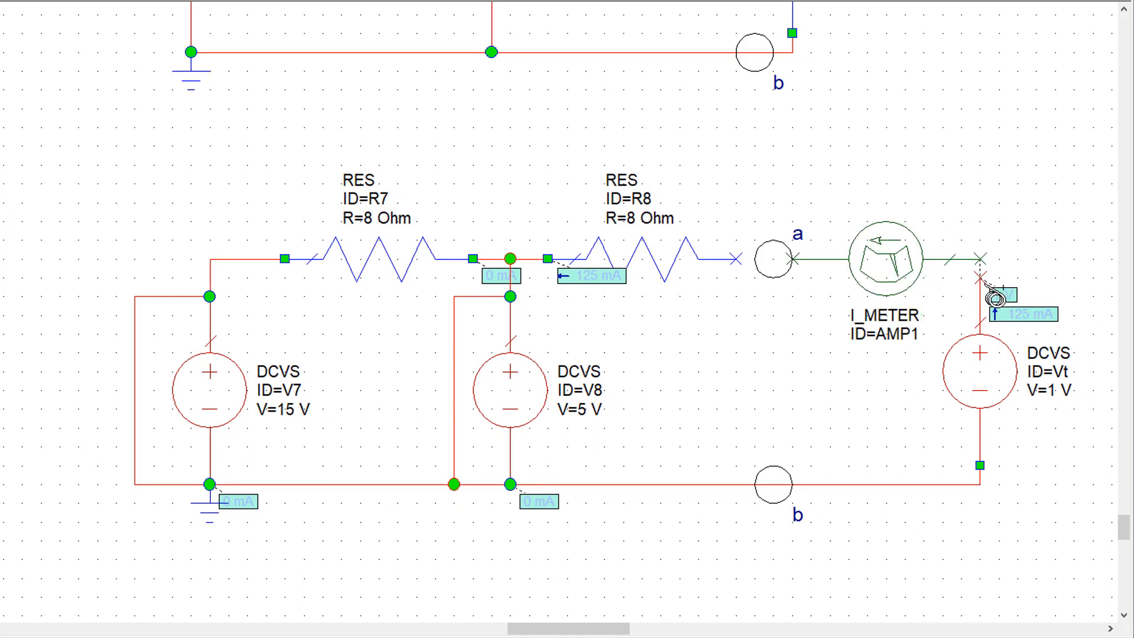
double_click(899, 327)
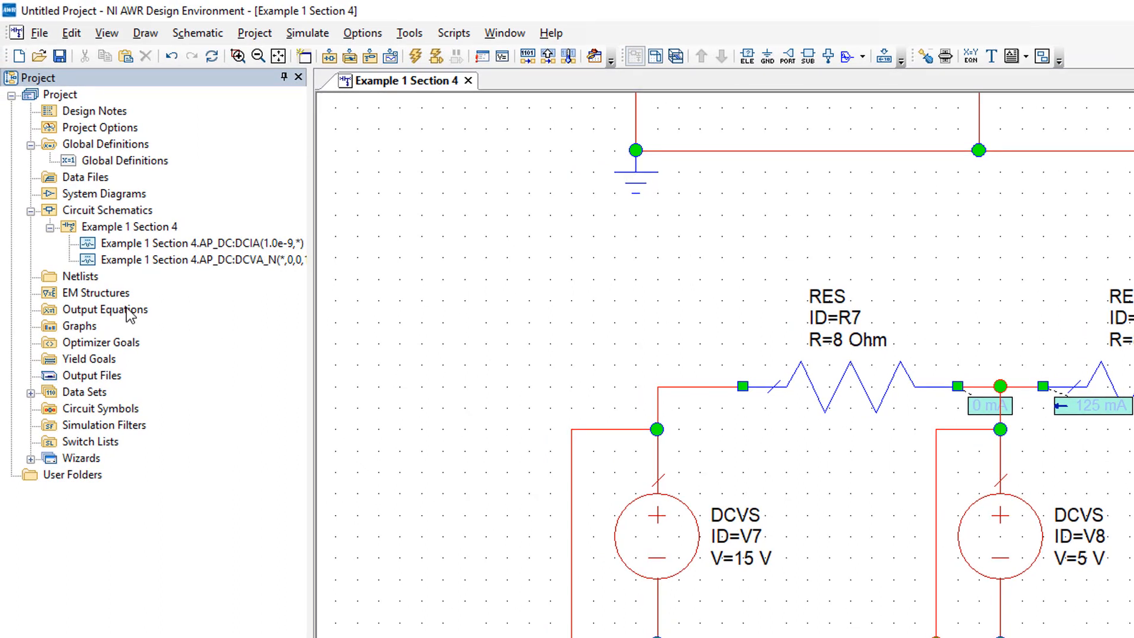
Create a new output-equations page named Equivalent Circuits.
right_click(104, 310)
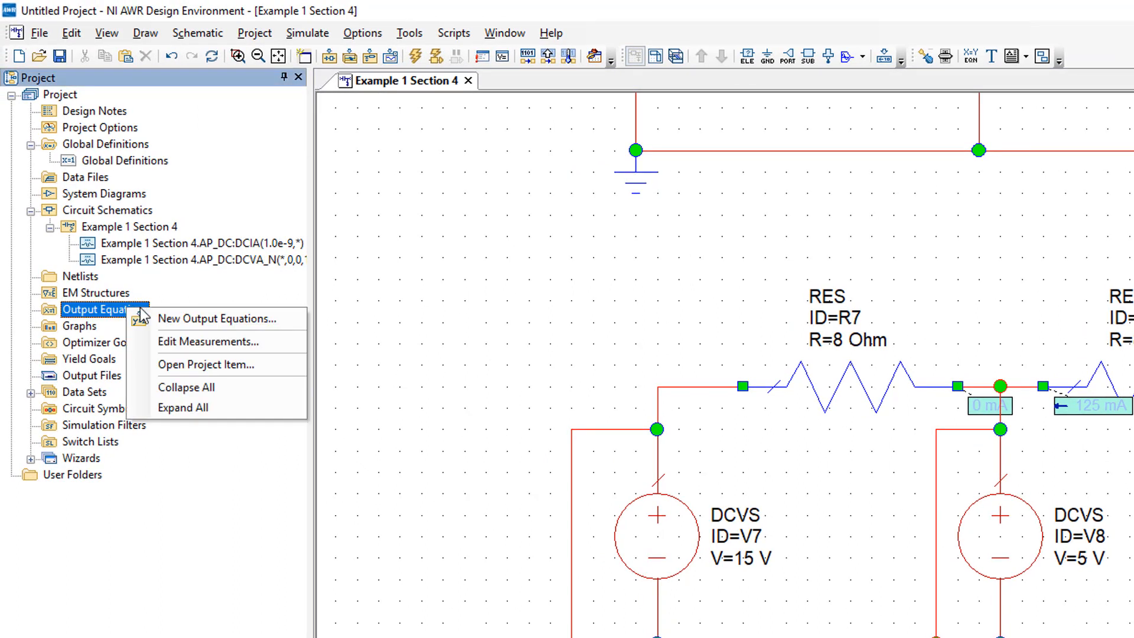
mouse_move(210, 318)
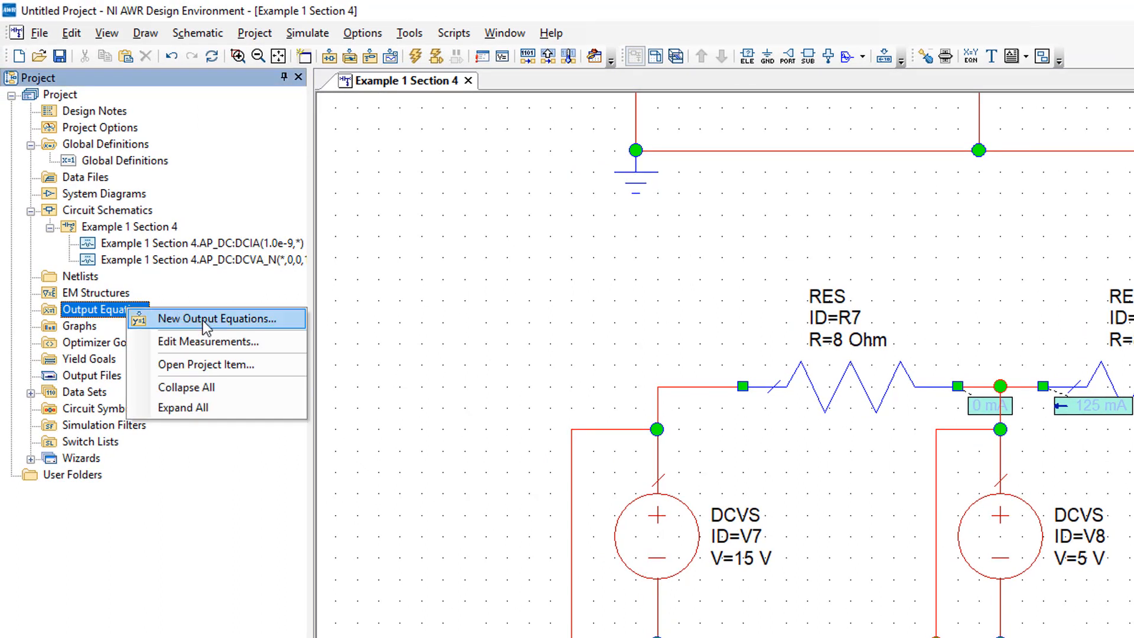
left_click(217, 318)
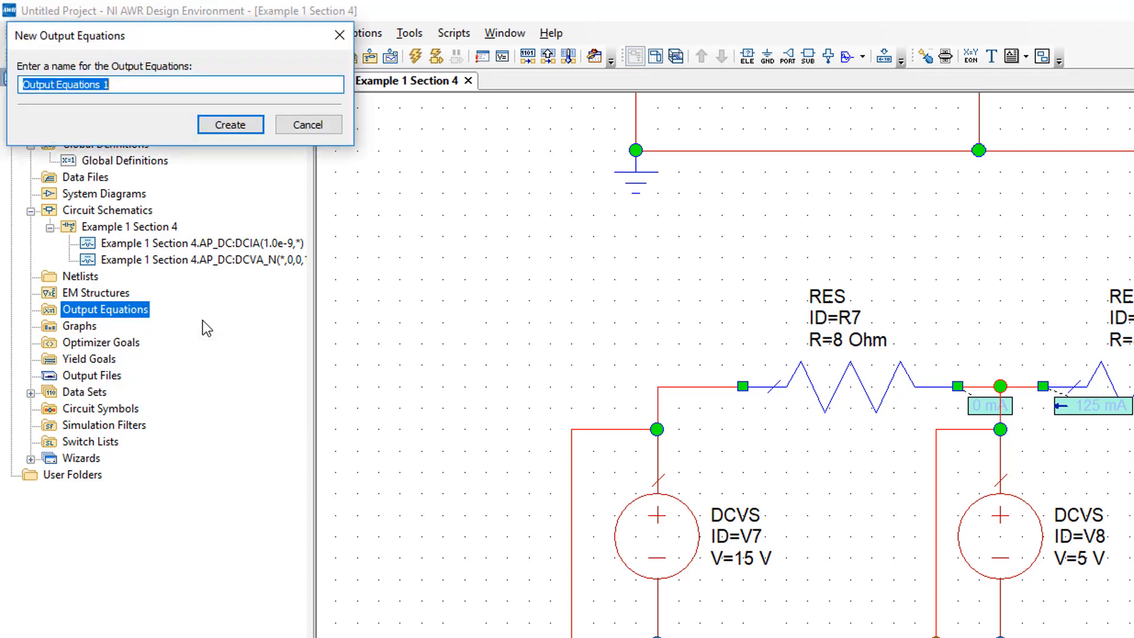
left_click(231, 124)
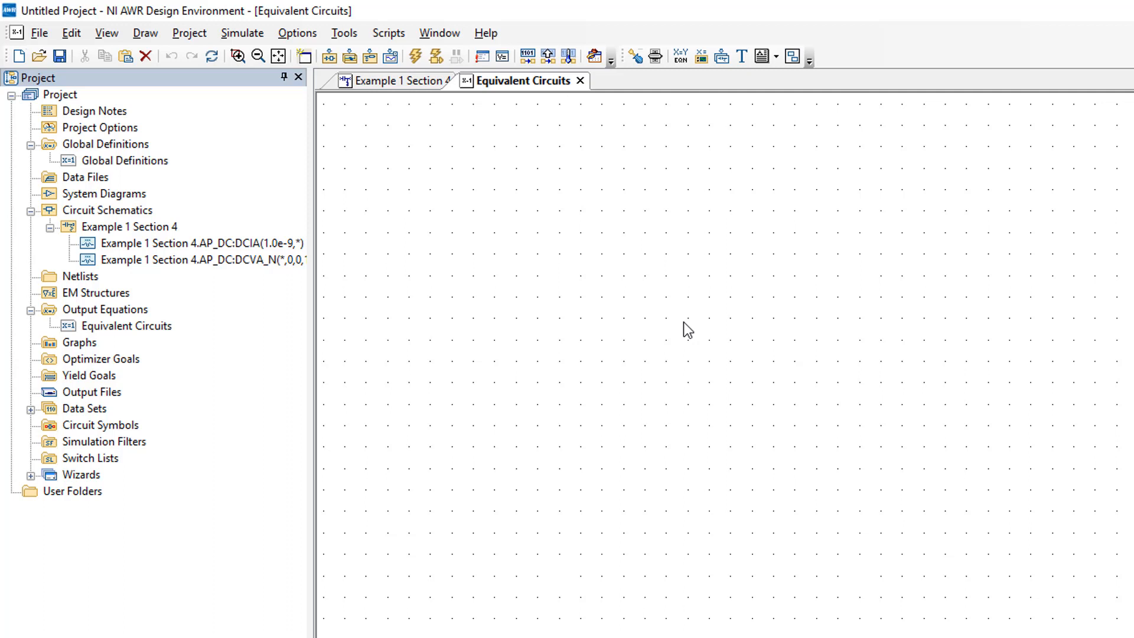
mouse_move(708, 150)
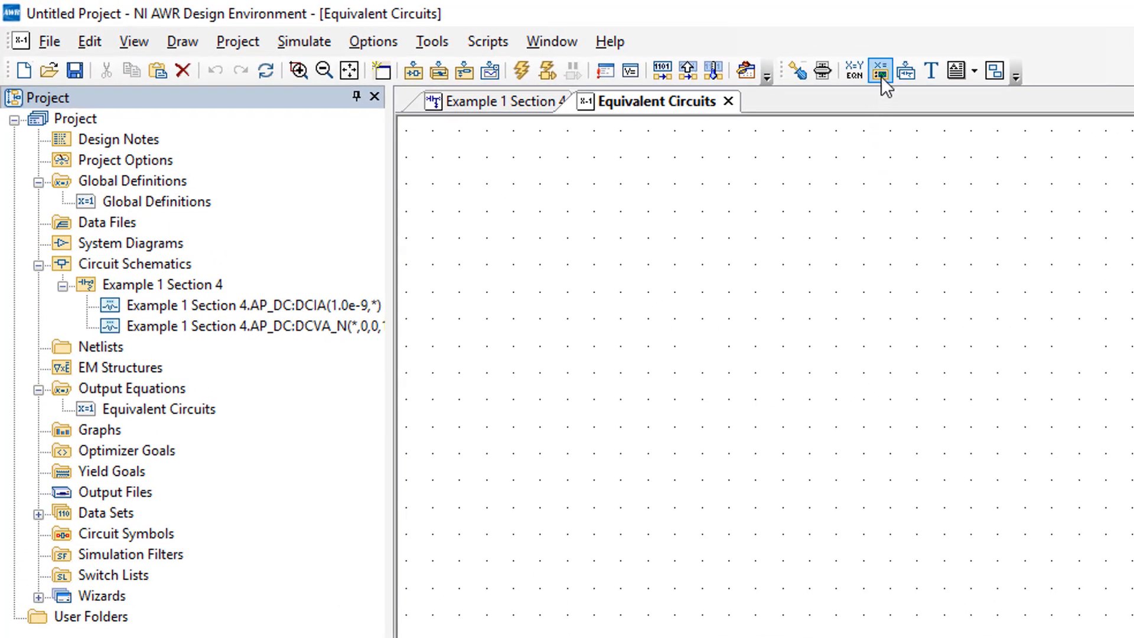
mouse_move(878, 71)
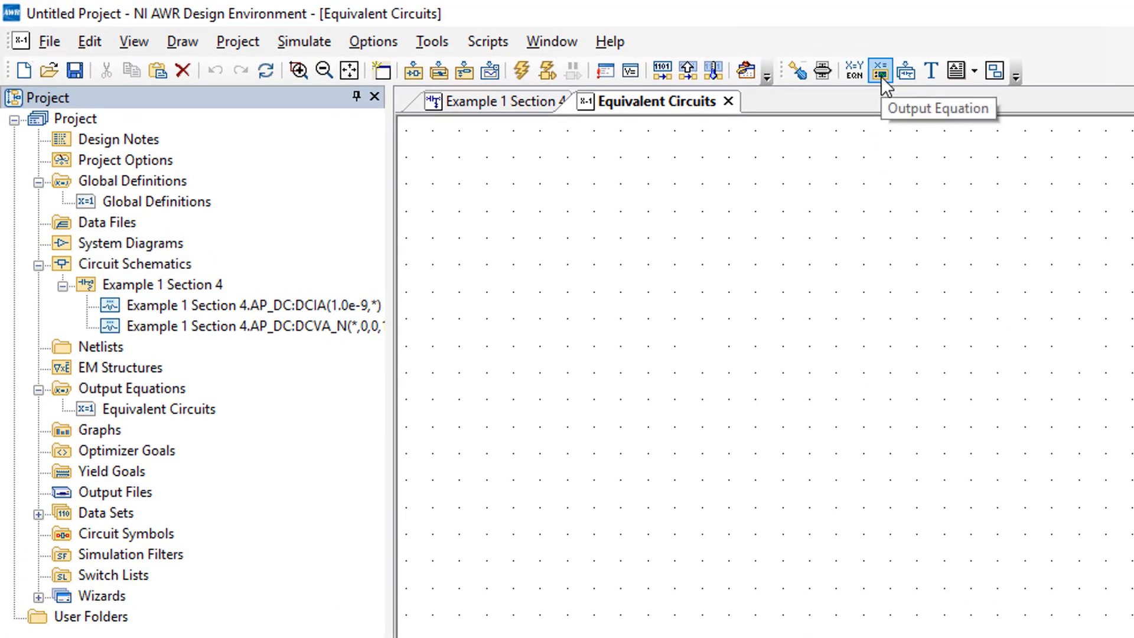
mouse_move(885, 85)
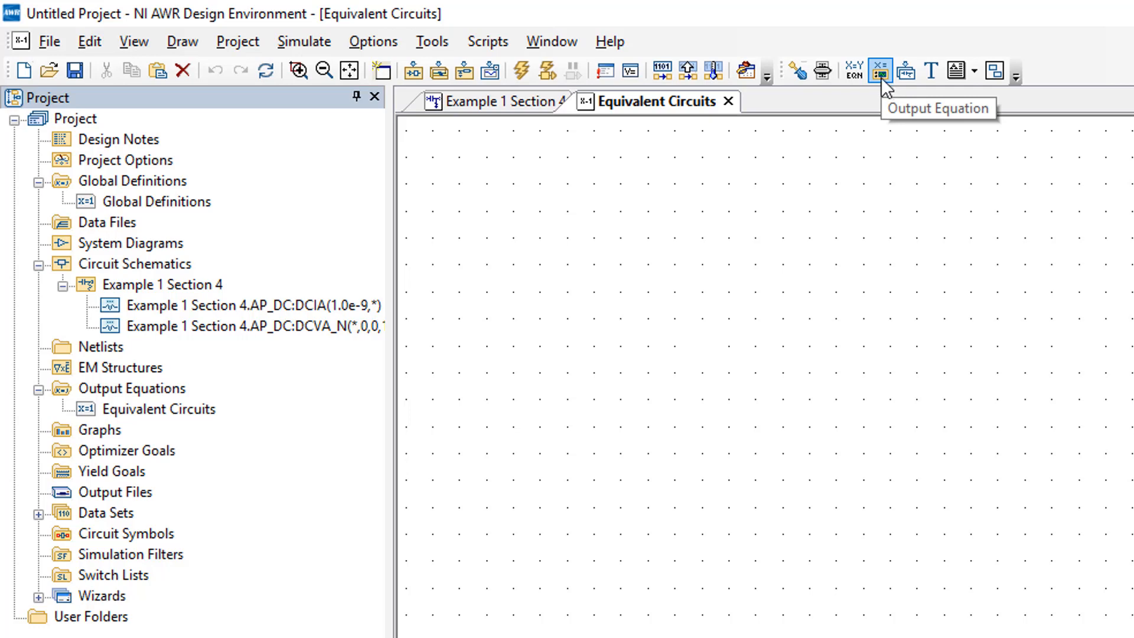
Add measurement equation Vt = Example 1 Section 4.AP_DC:VDC(DCVS.Vt) to the page.
left_click(879, 70)
type("Vt")
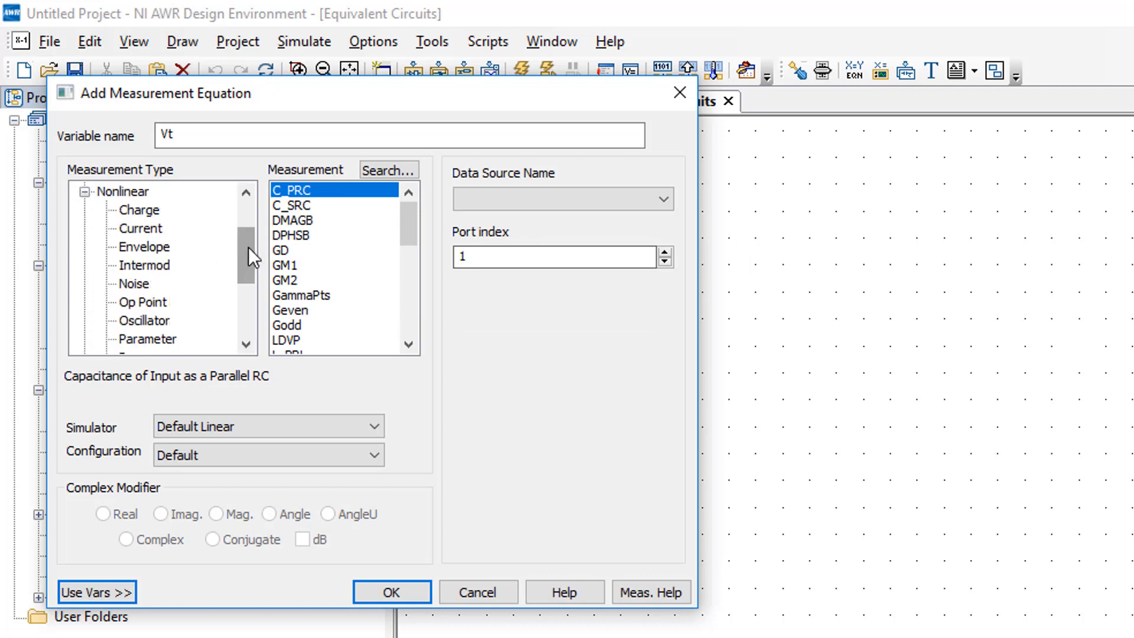
left_click(140, 302)
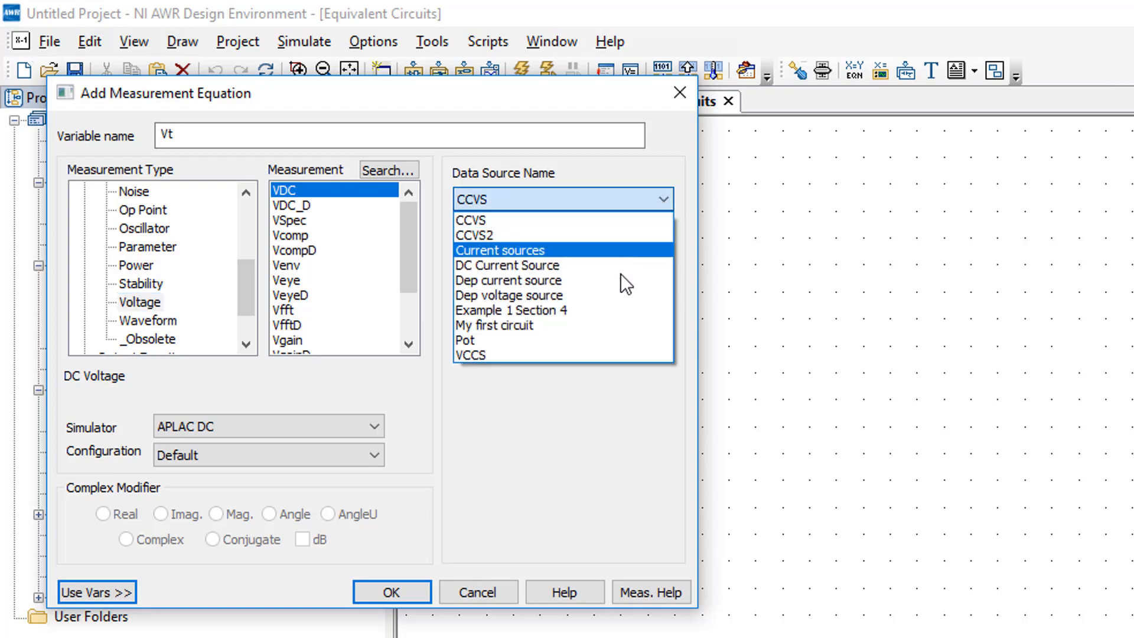
left_click(512, 311)
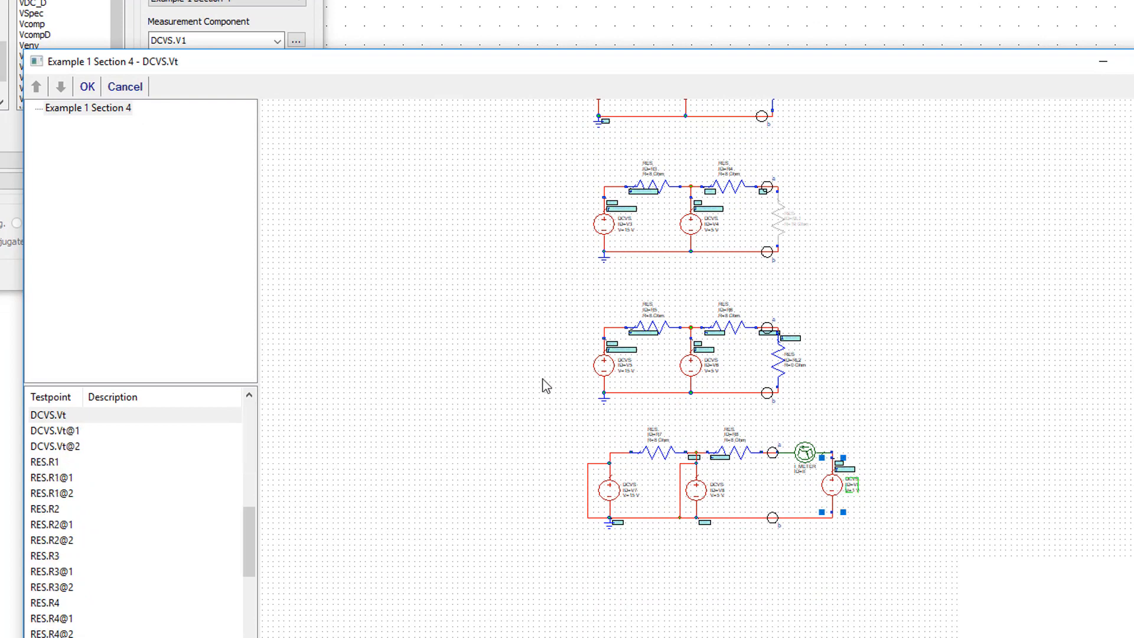
mouse_move(543, 361)
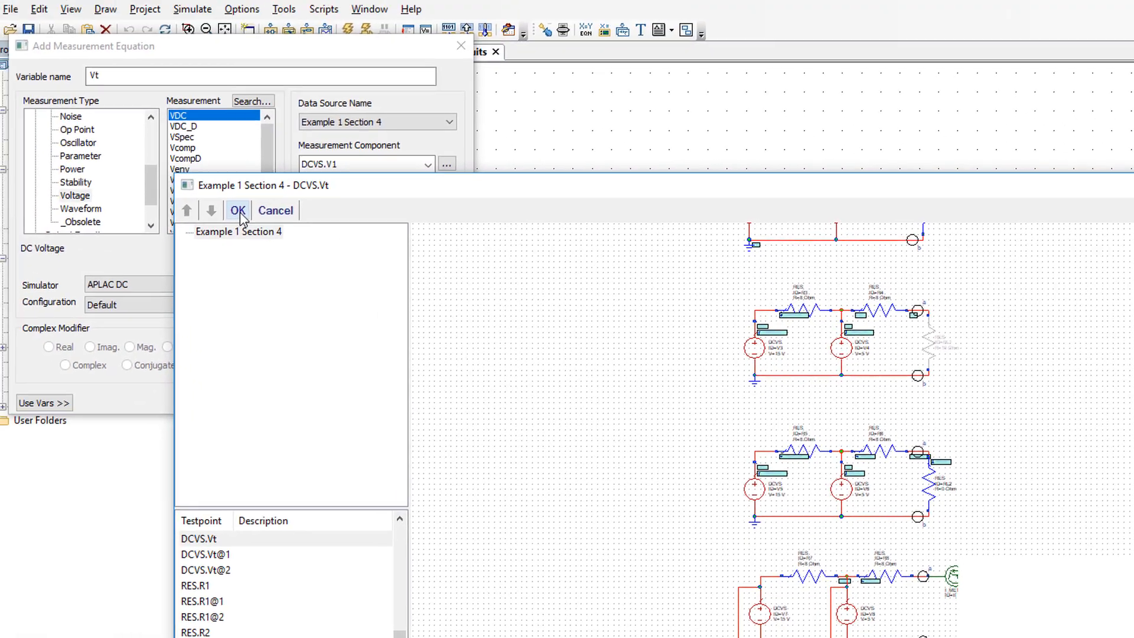
left_click(238, 210)
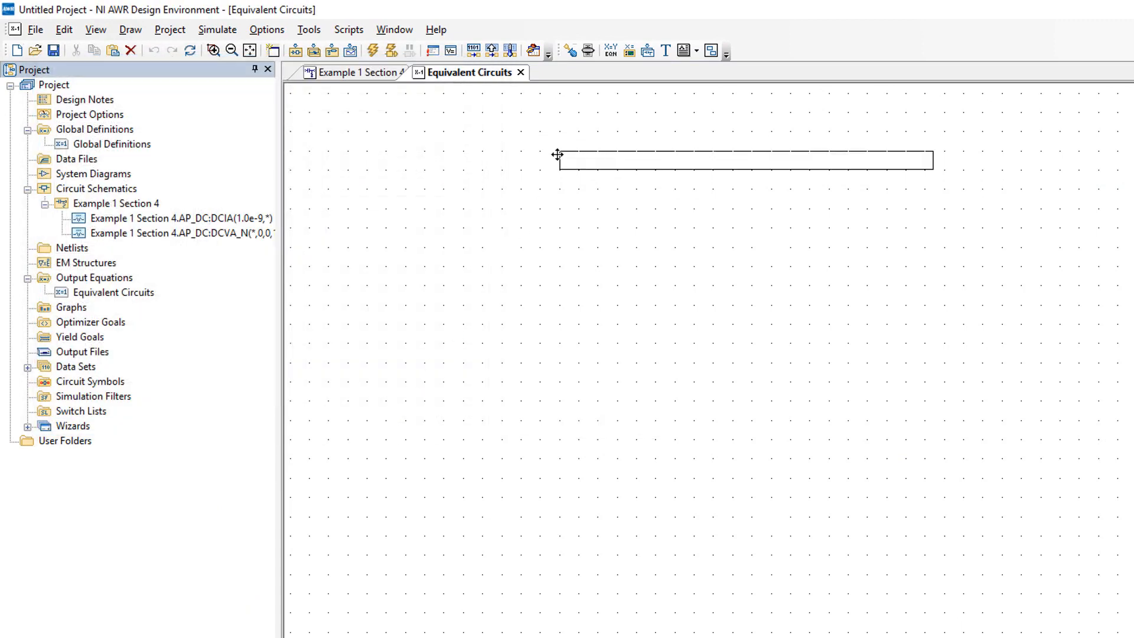
type("Vt = Example 1 Section 4.AP_DC:VDC(DCVS.Vt)")
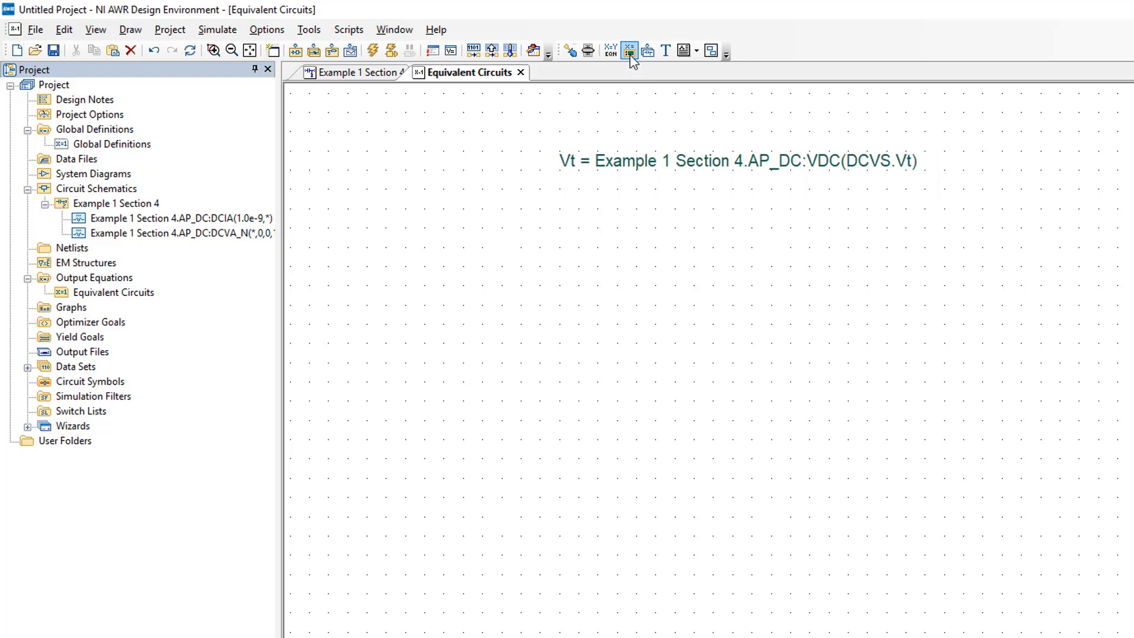
mouse_move(630, 50)
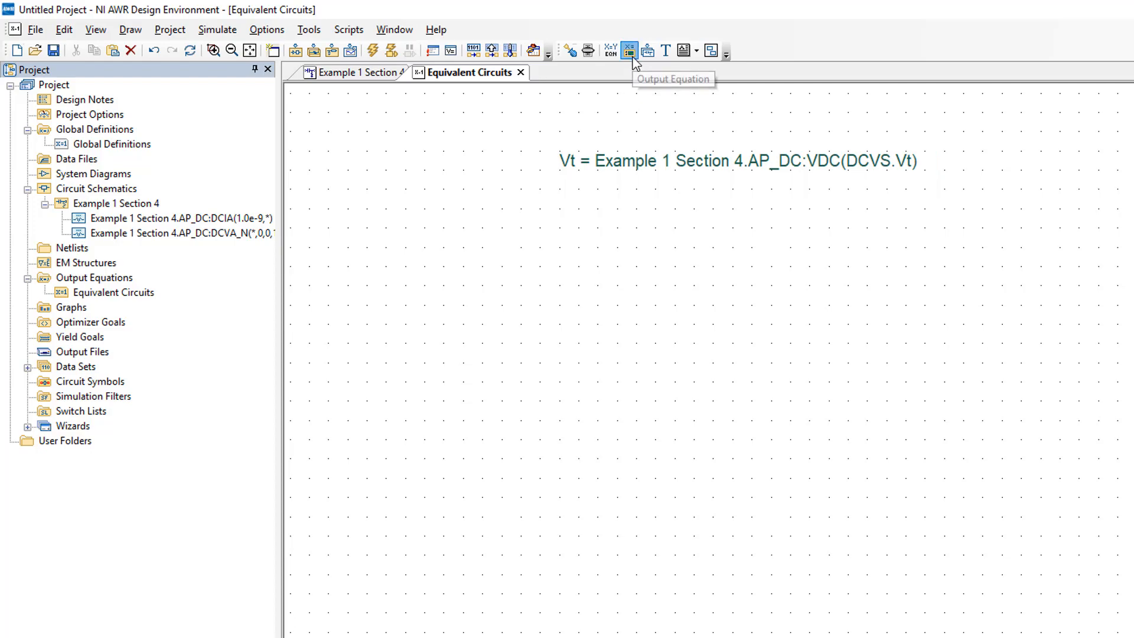
Add measurement equation It = Example 1 Section 4.AP_DC:IDC(I_METER.It) beneath Vt.
left_click(630, 49)
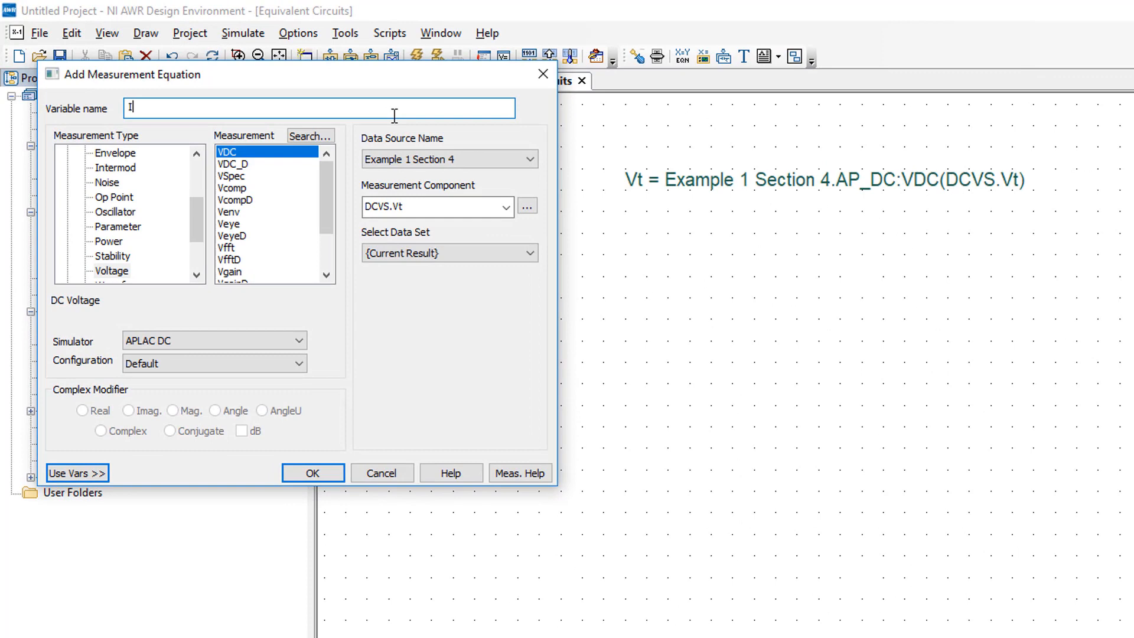
type("t")
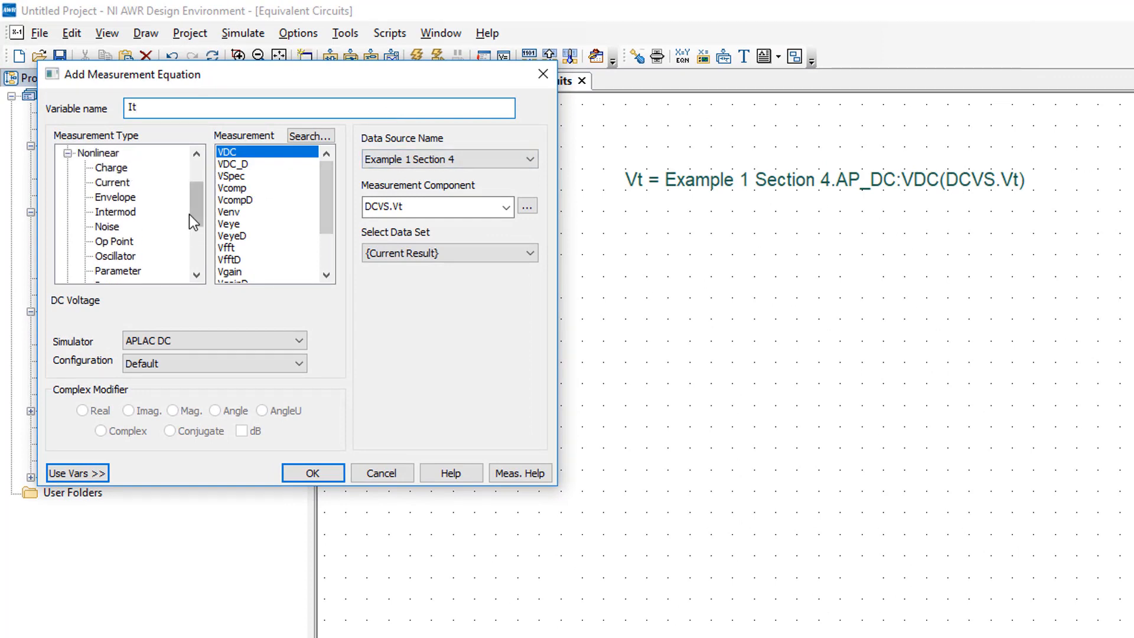
left_click(112, 182)
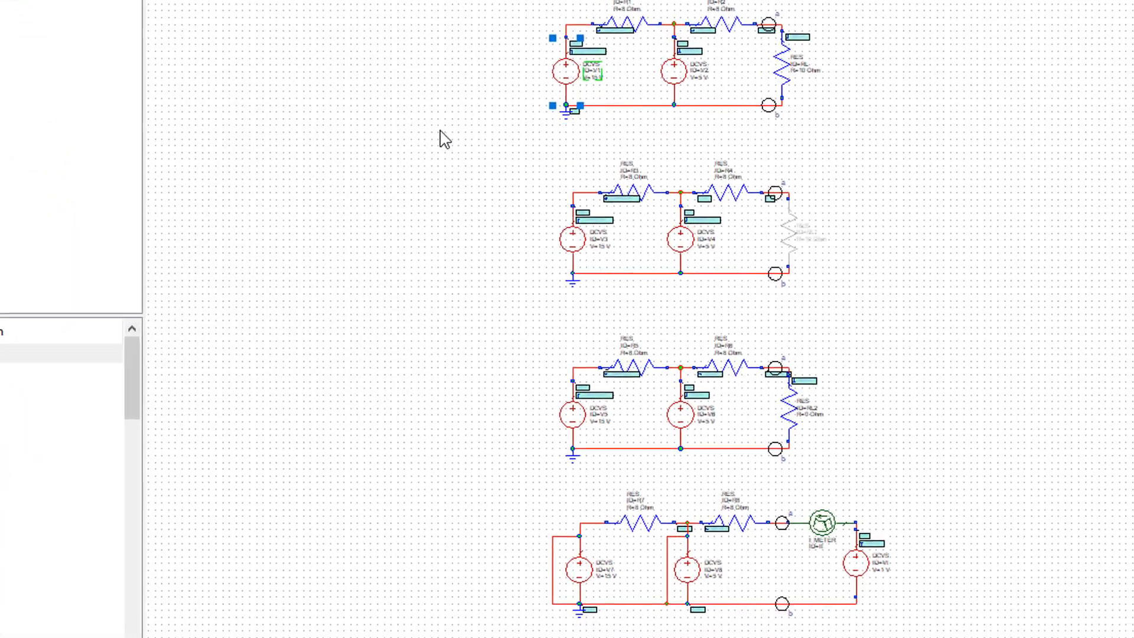
scroll("down", 3)
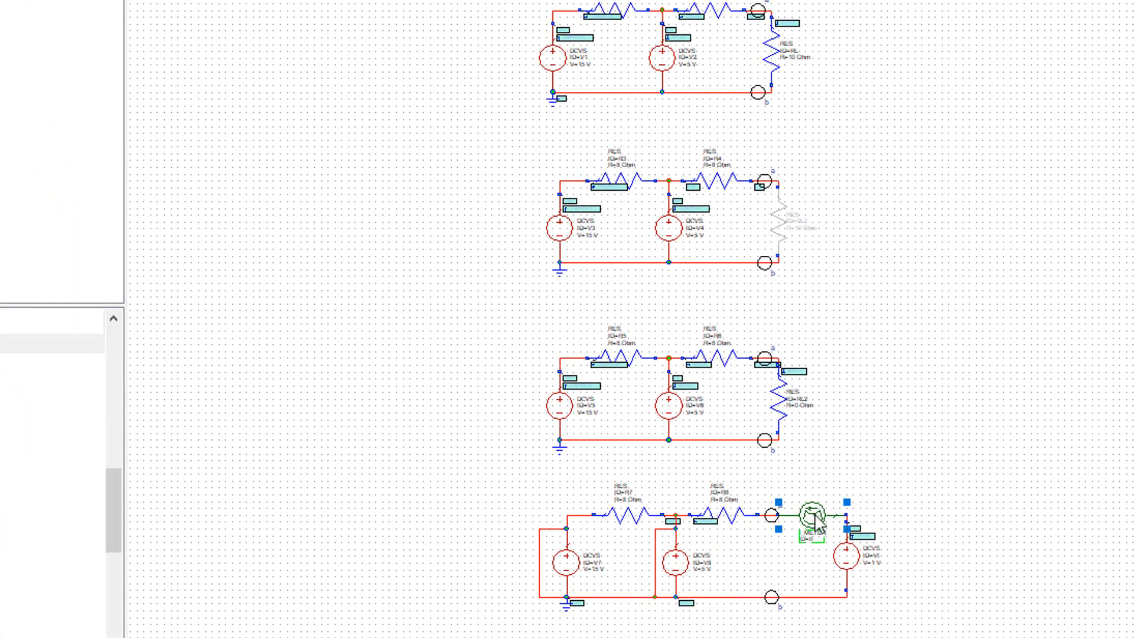
left_click(813, 518)
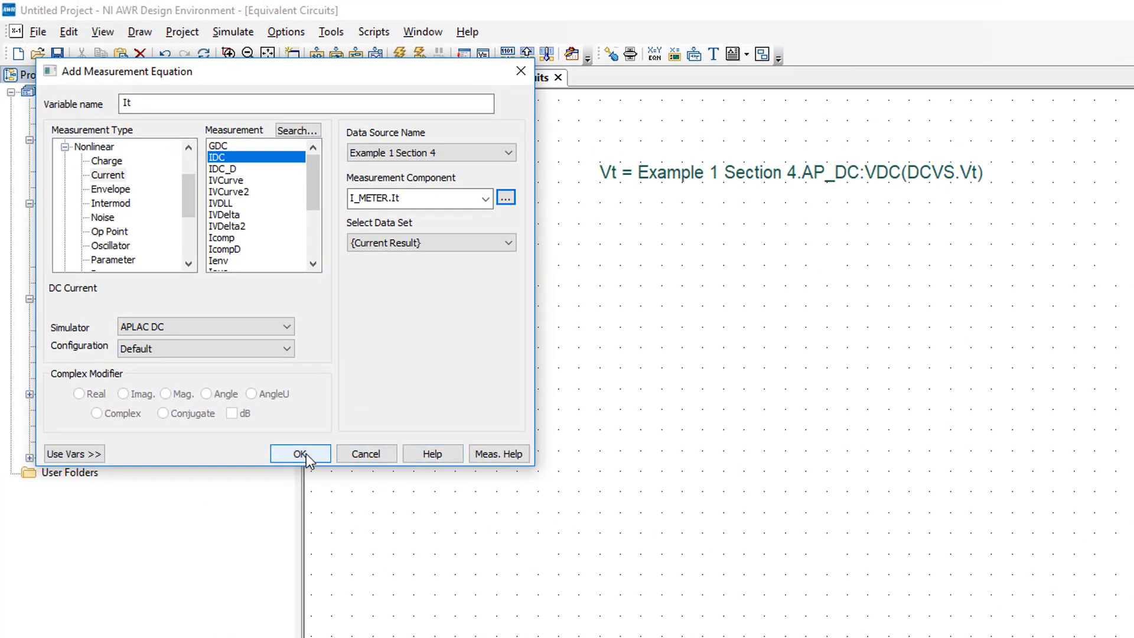
left_click(299, 454)
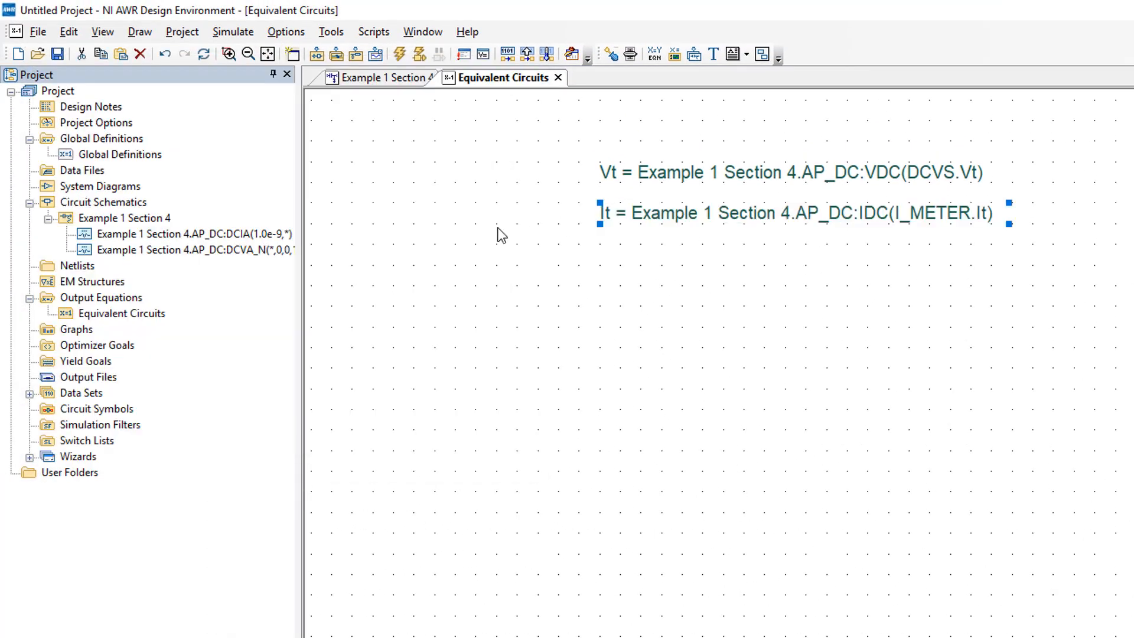
left_click(723, 347)
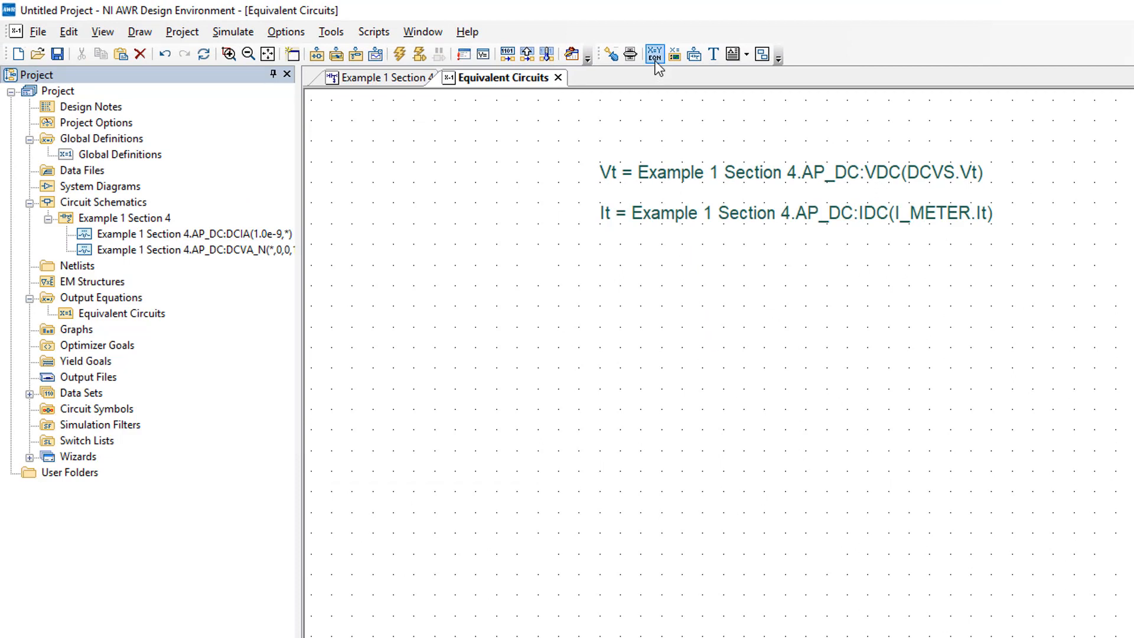
Add the equation Rth=Vt/It below It with an Rth readout beside it.
left_click(653, 53)
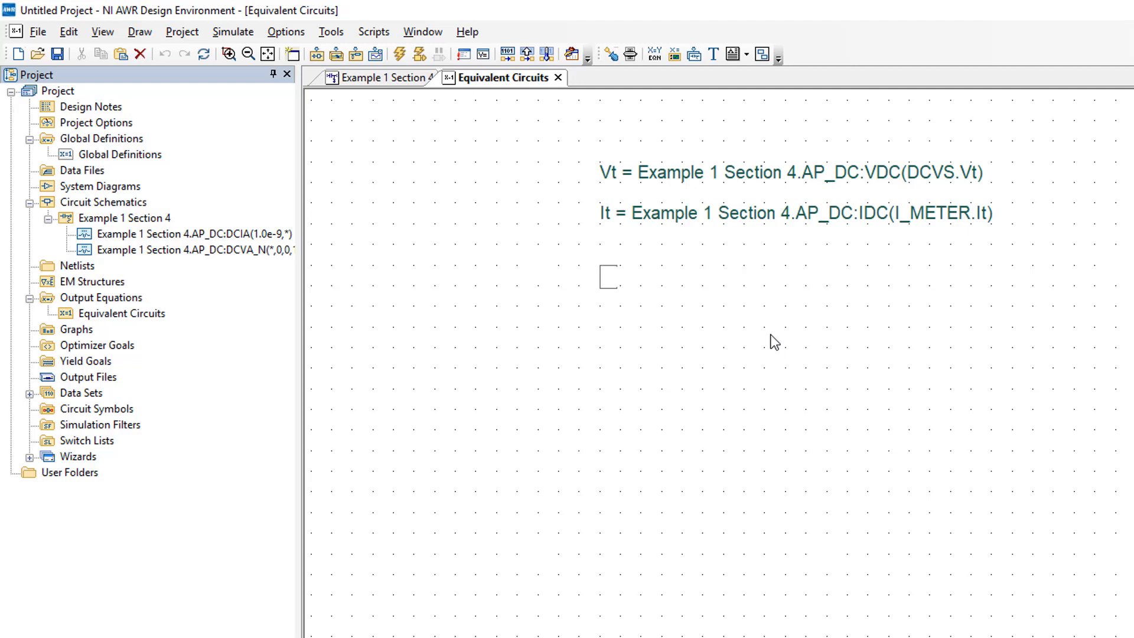
type("R")
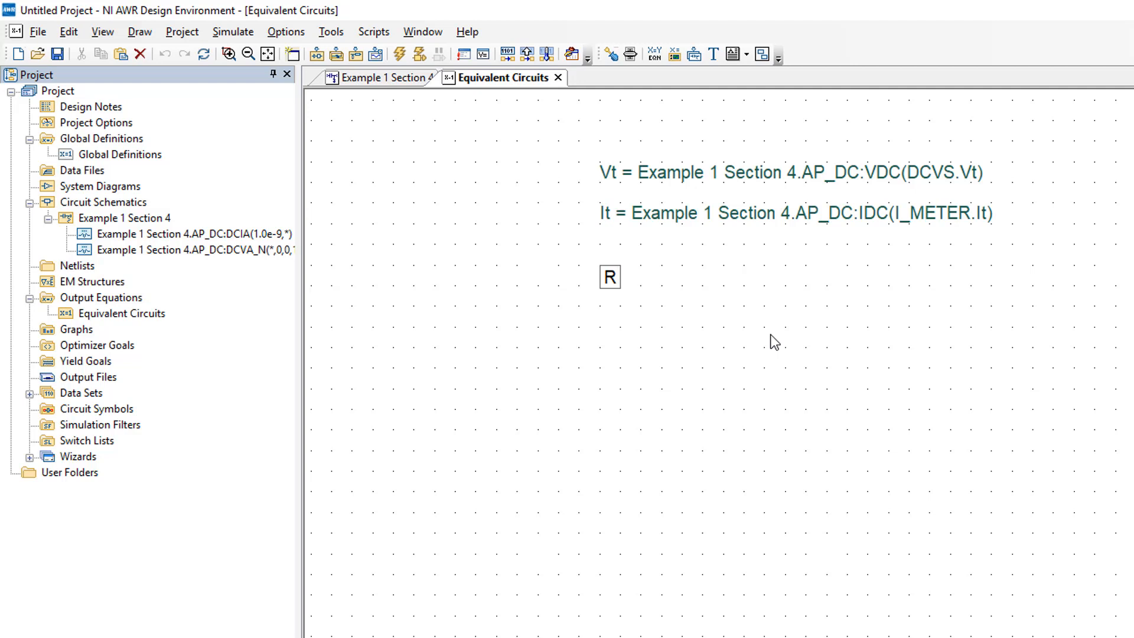
type("th=")
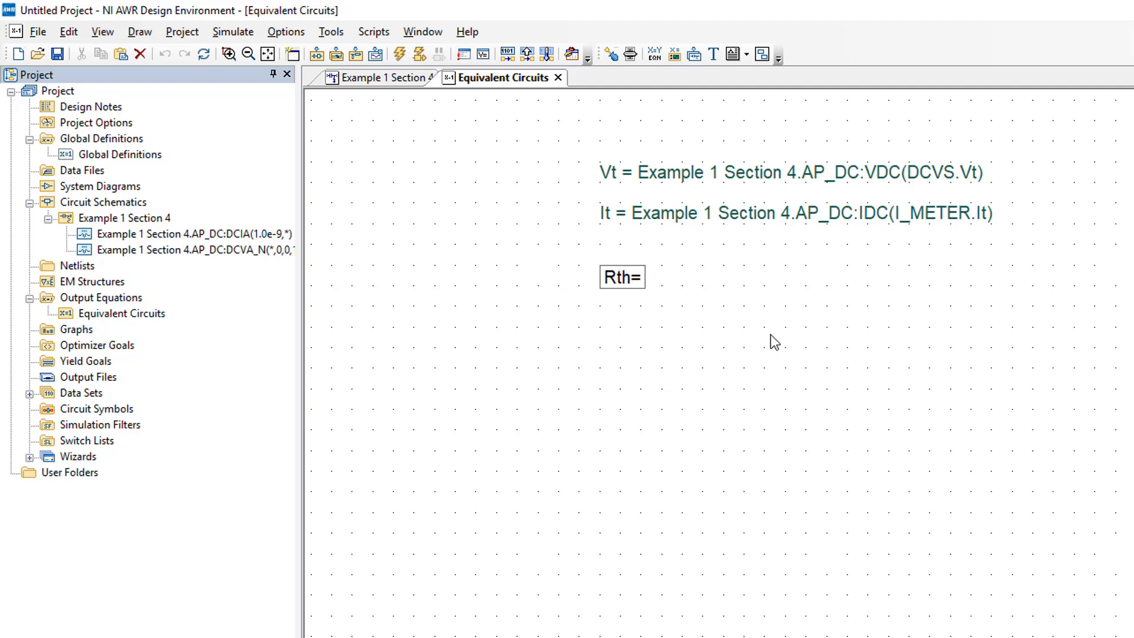
type("Vt/")
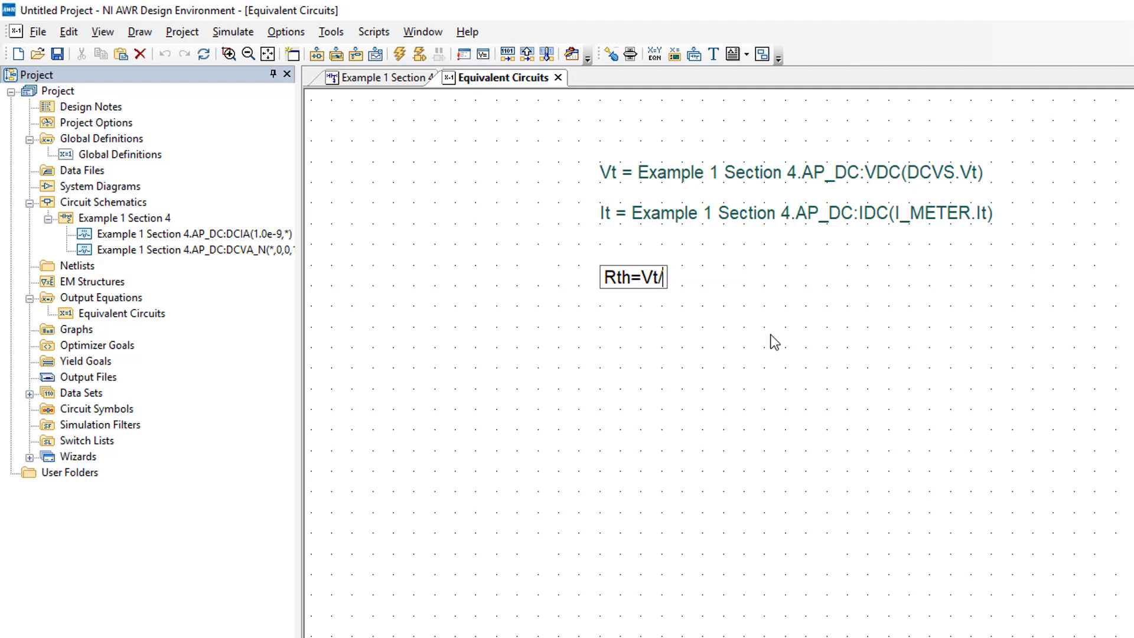
type("It")
type("Rth")
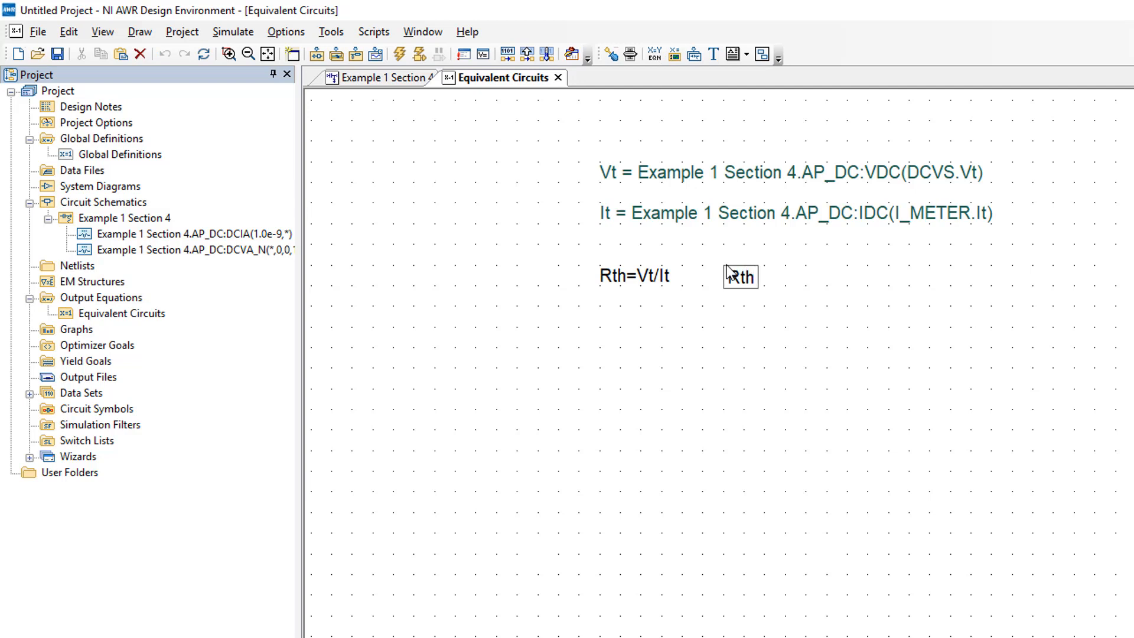
left_click(738, 277)
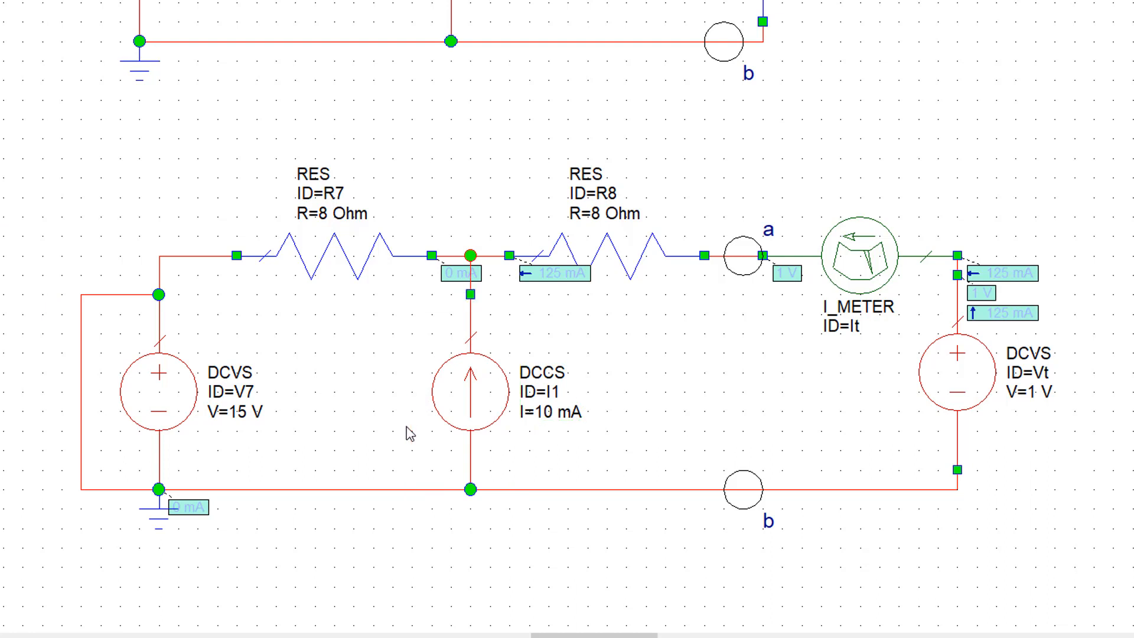
Disable the 10 mA current source I1 via Toggle Enable so it draws greyed out.
right_click(469, 375)
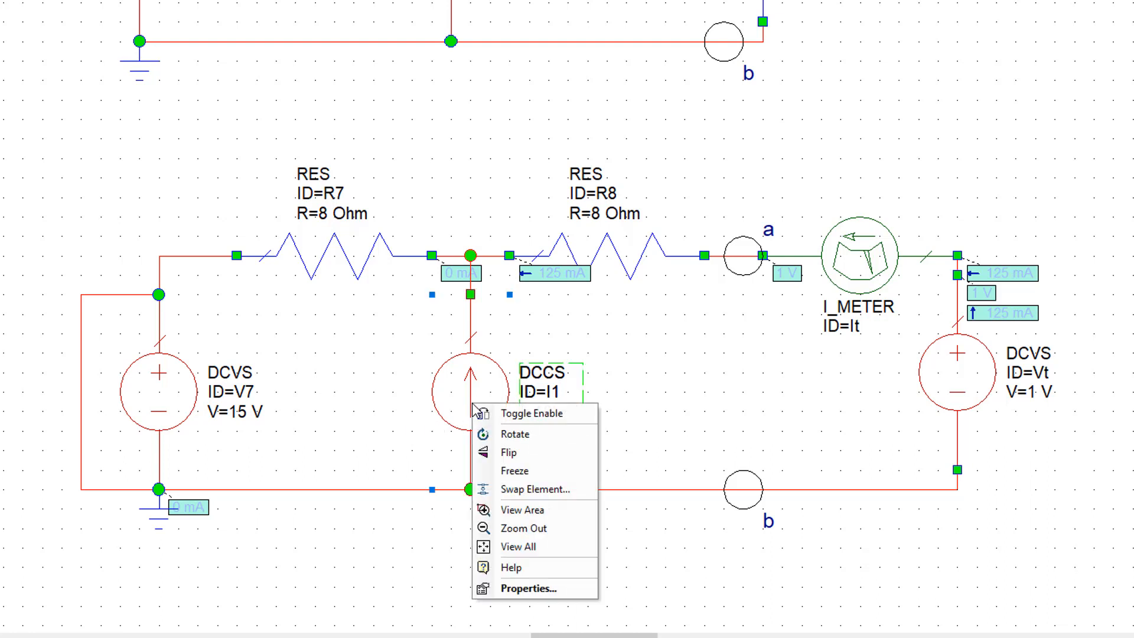
left_click(515, 414)
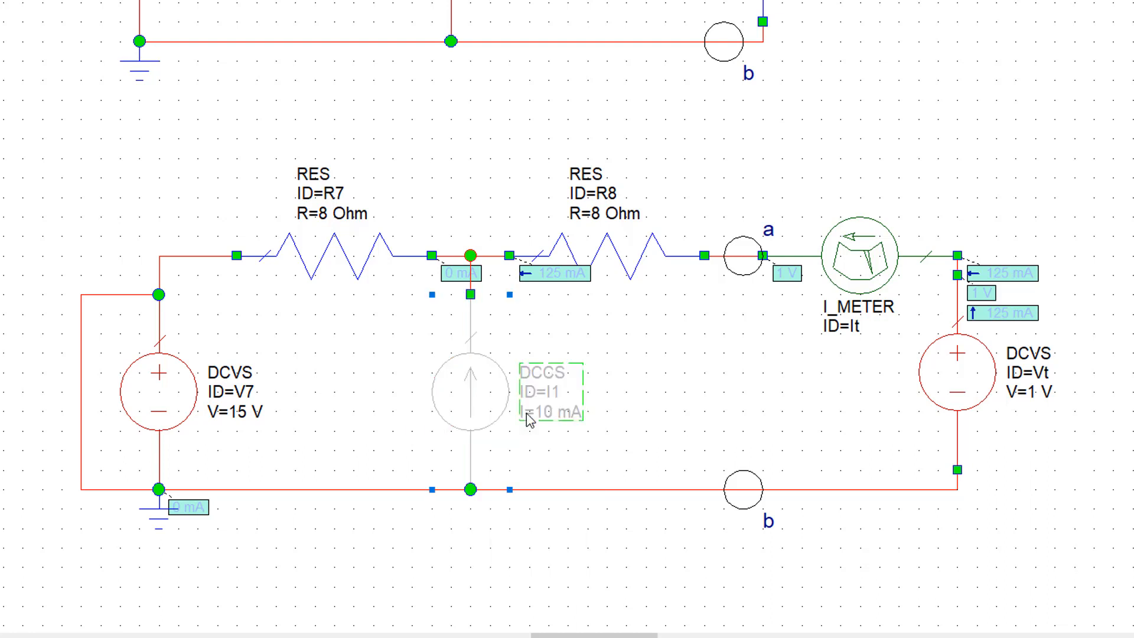